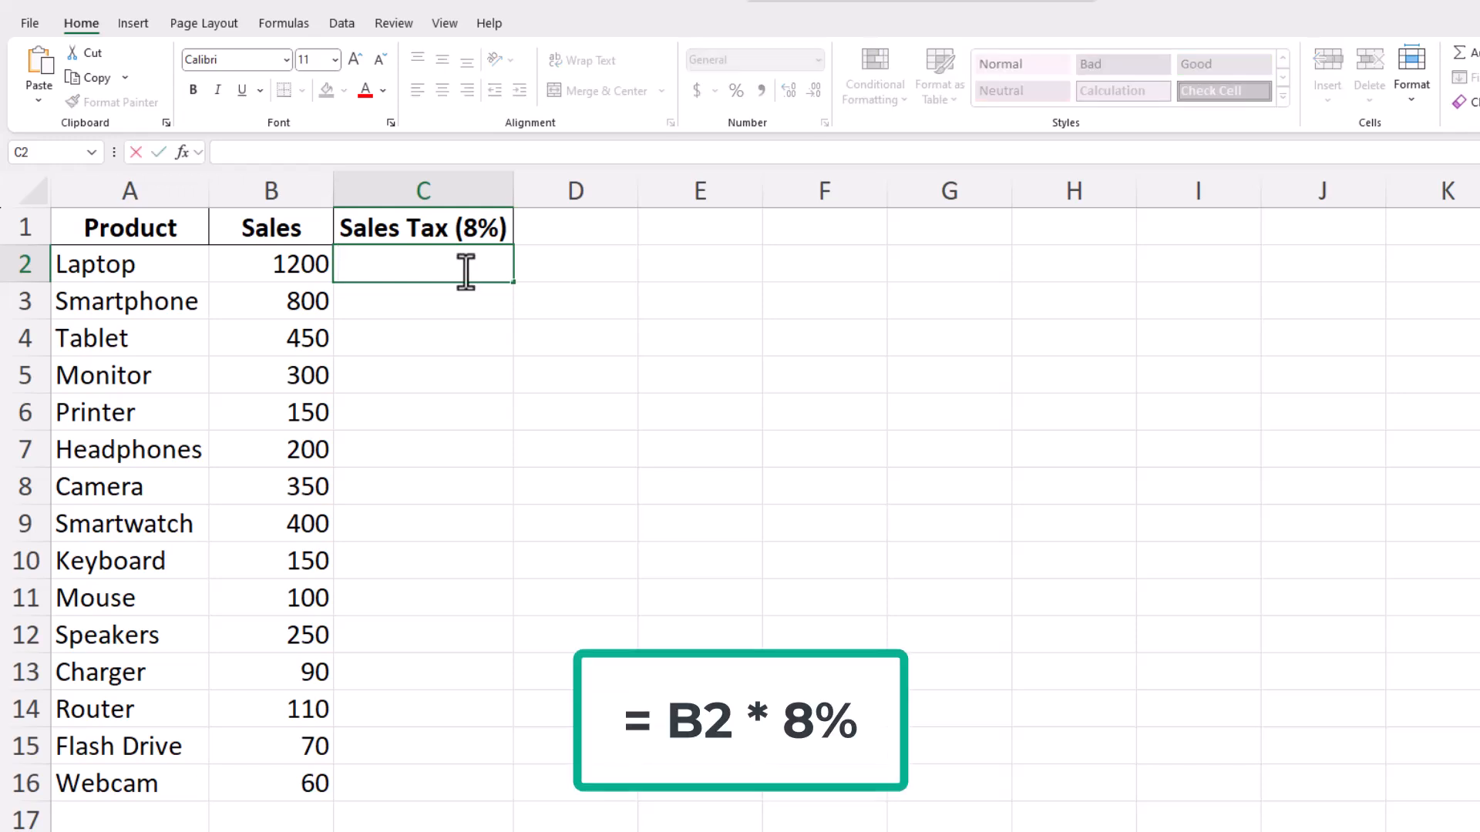
# Enter =B2*8% in C2 so Laptop's sales tax returns 96
pyautogui.write('=B2*8%')
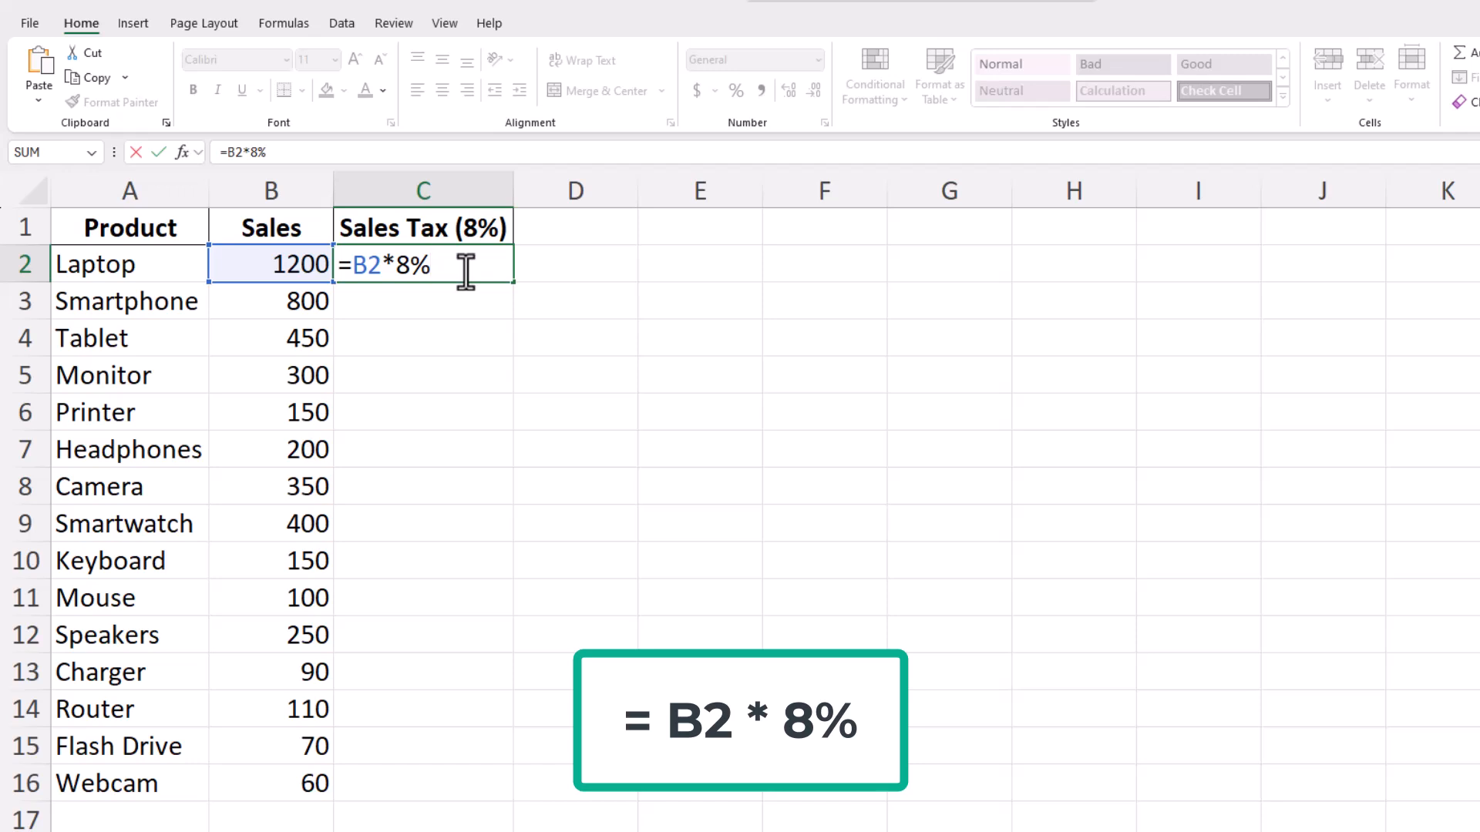
pyautogui.press('enter')
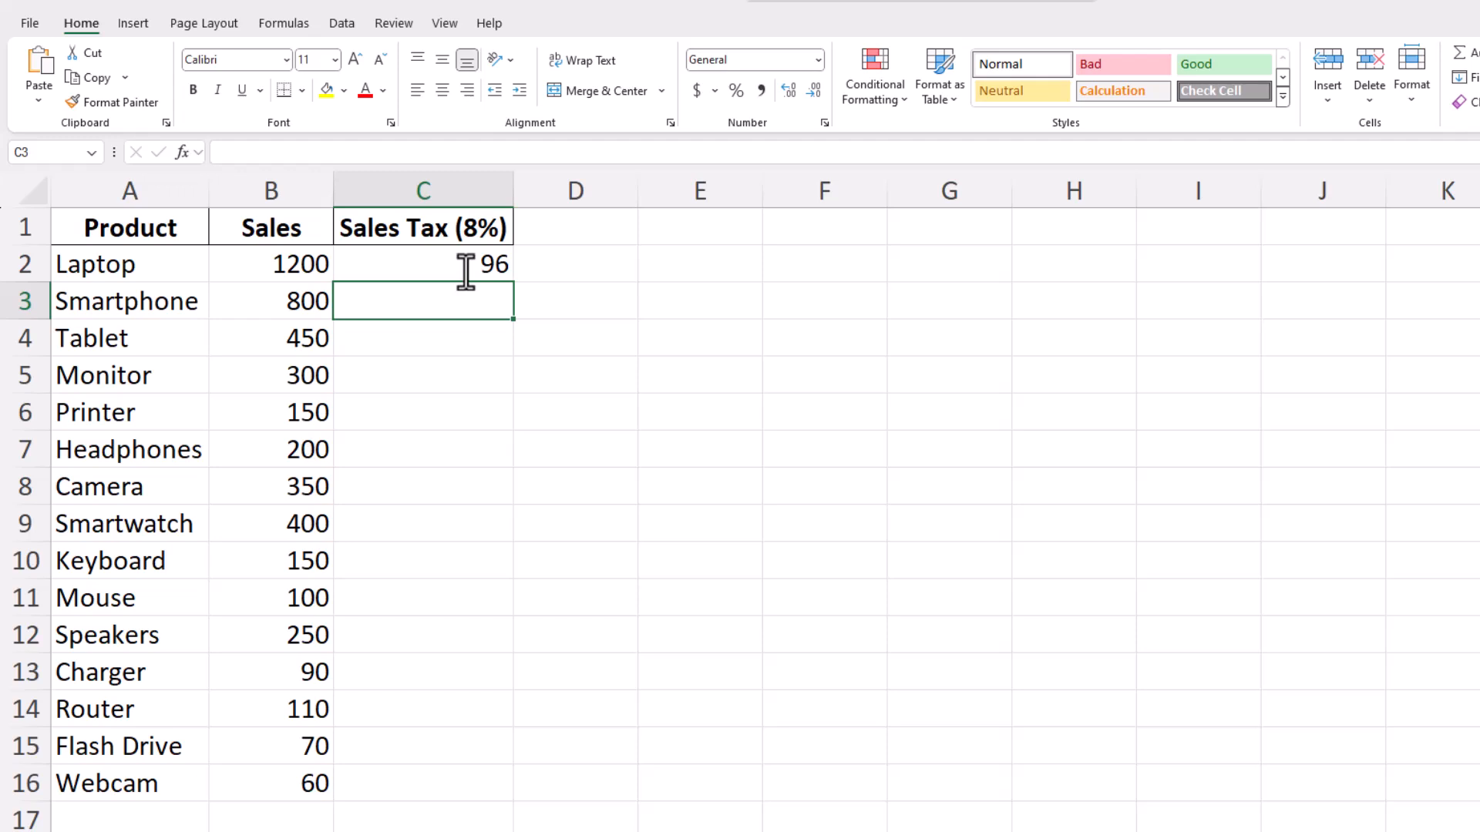
# Drag Laptop's tax formula from C2 down to Webcam in C16, ending at 4.8
pyautogui.click(422, 264)
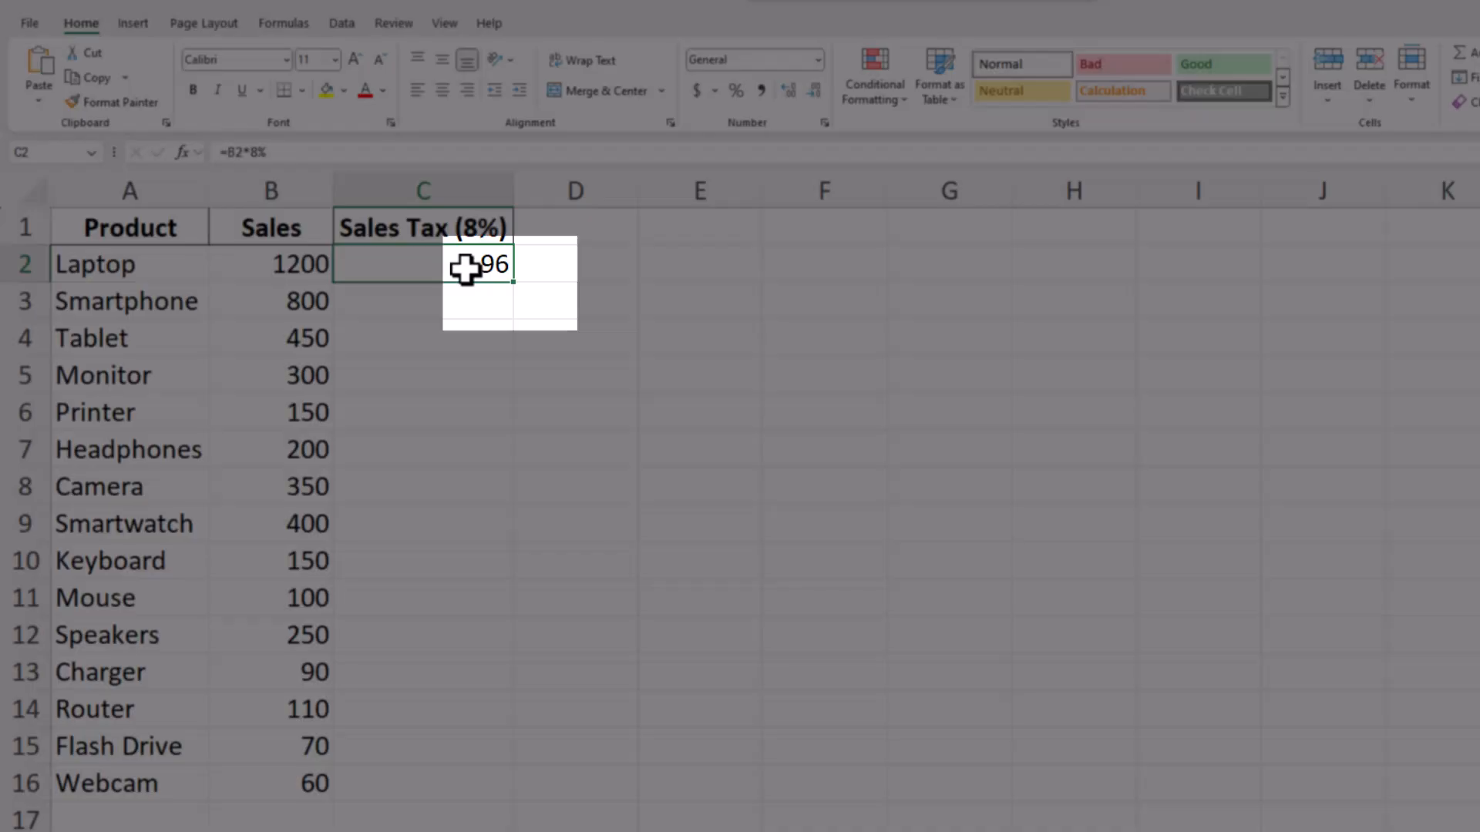
pyautogui.moveTo(514, 283)
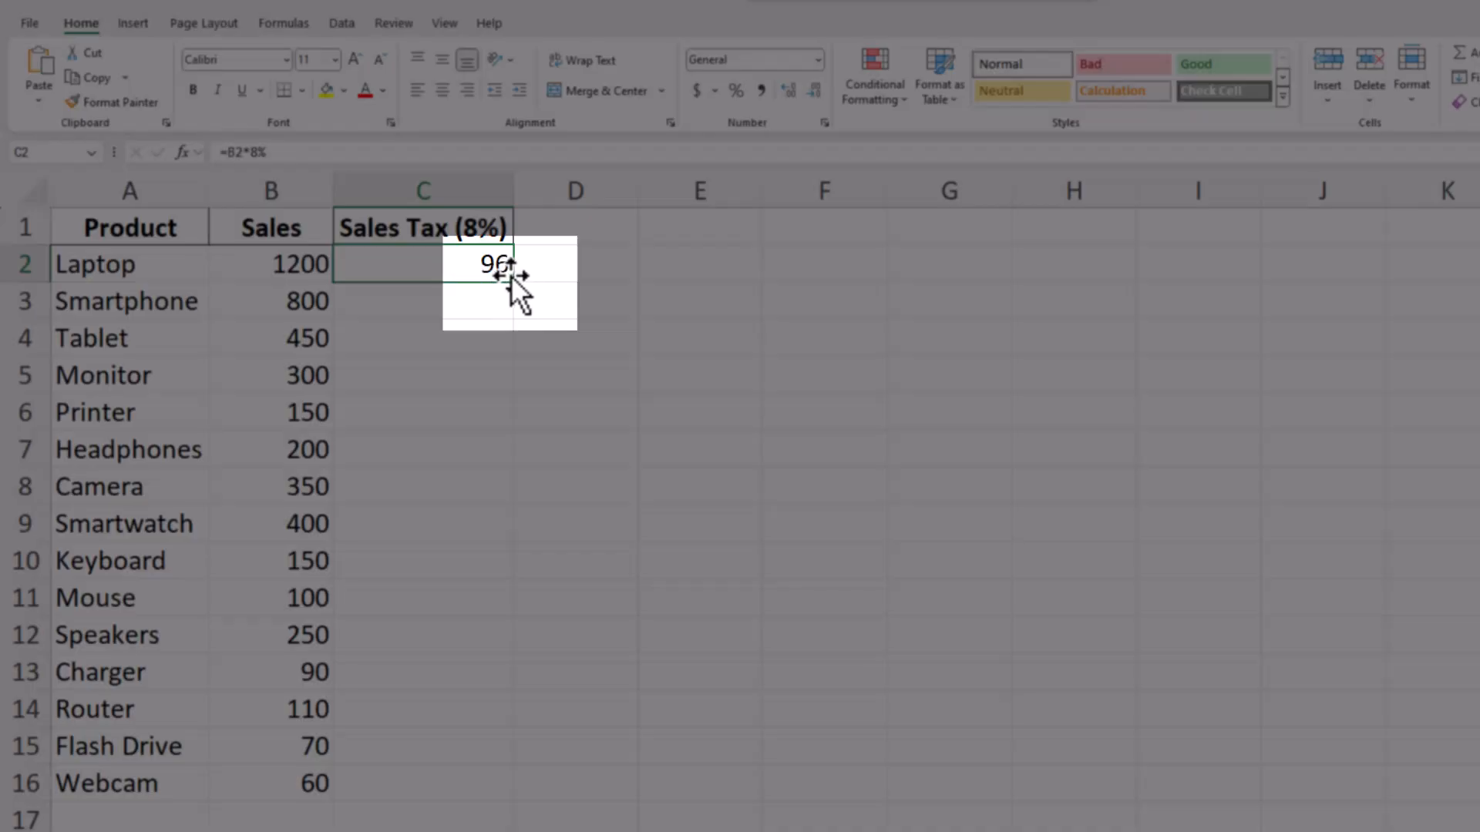
pyautogui.moveTo(528, 295)
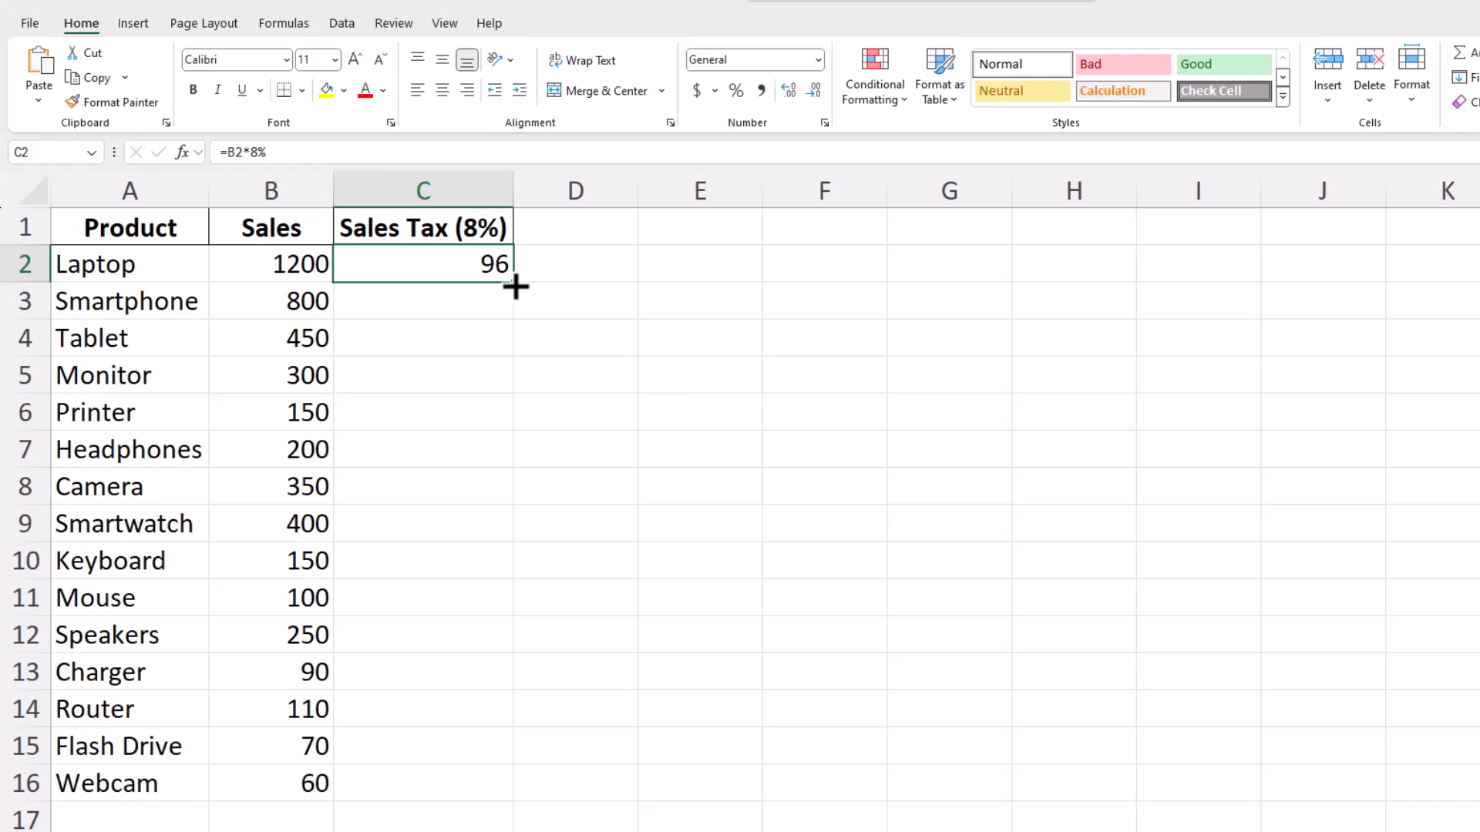
pyautogui.moveTo(515, 288); pyautogui.dragTo(515, 783)
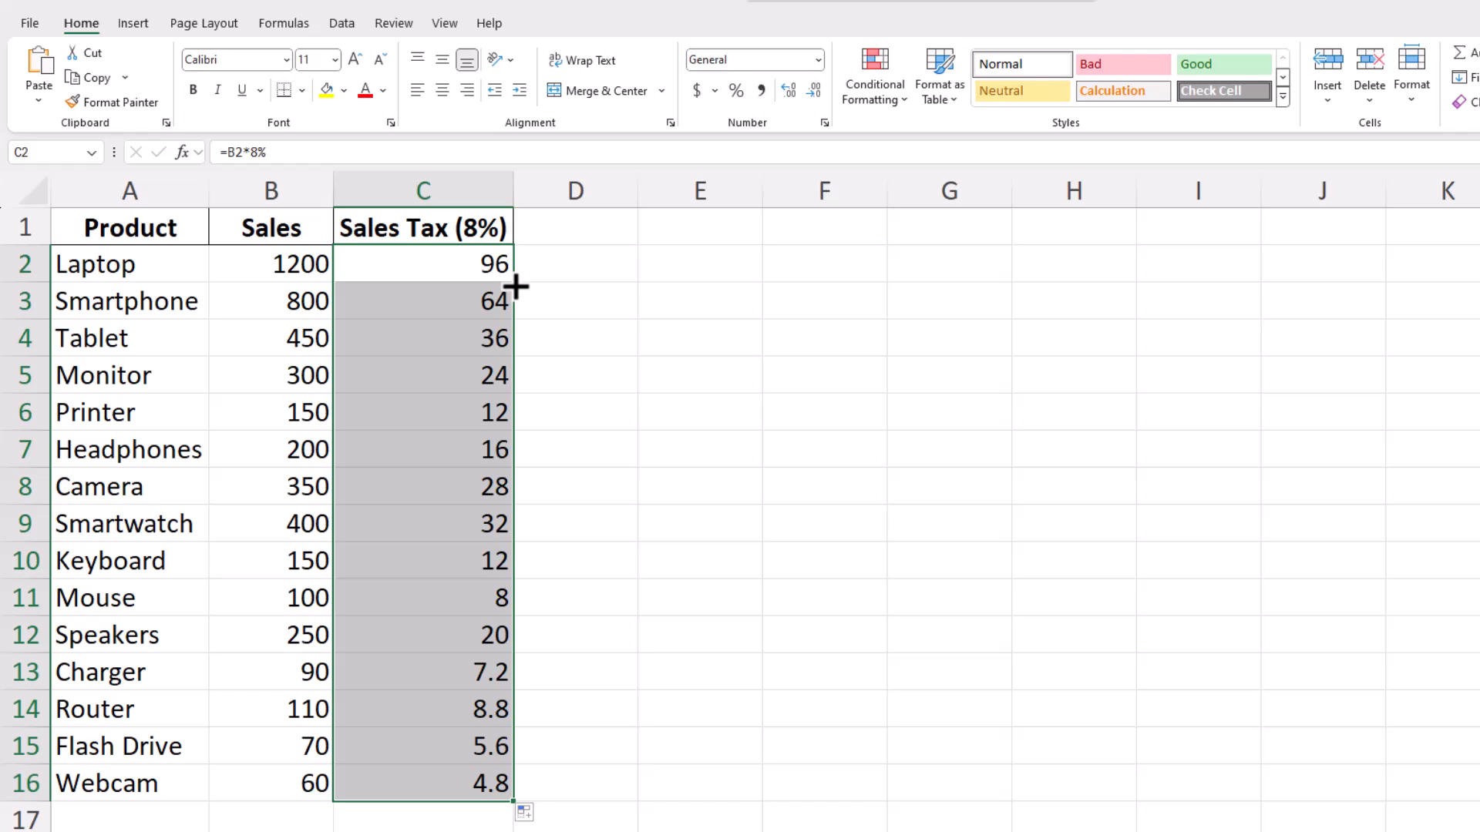
pyautogui.moveTo(548, 305)
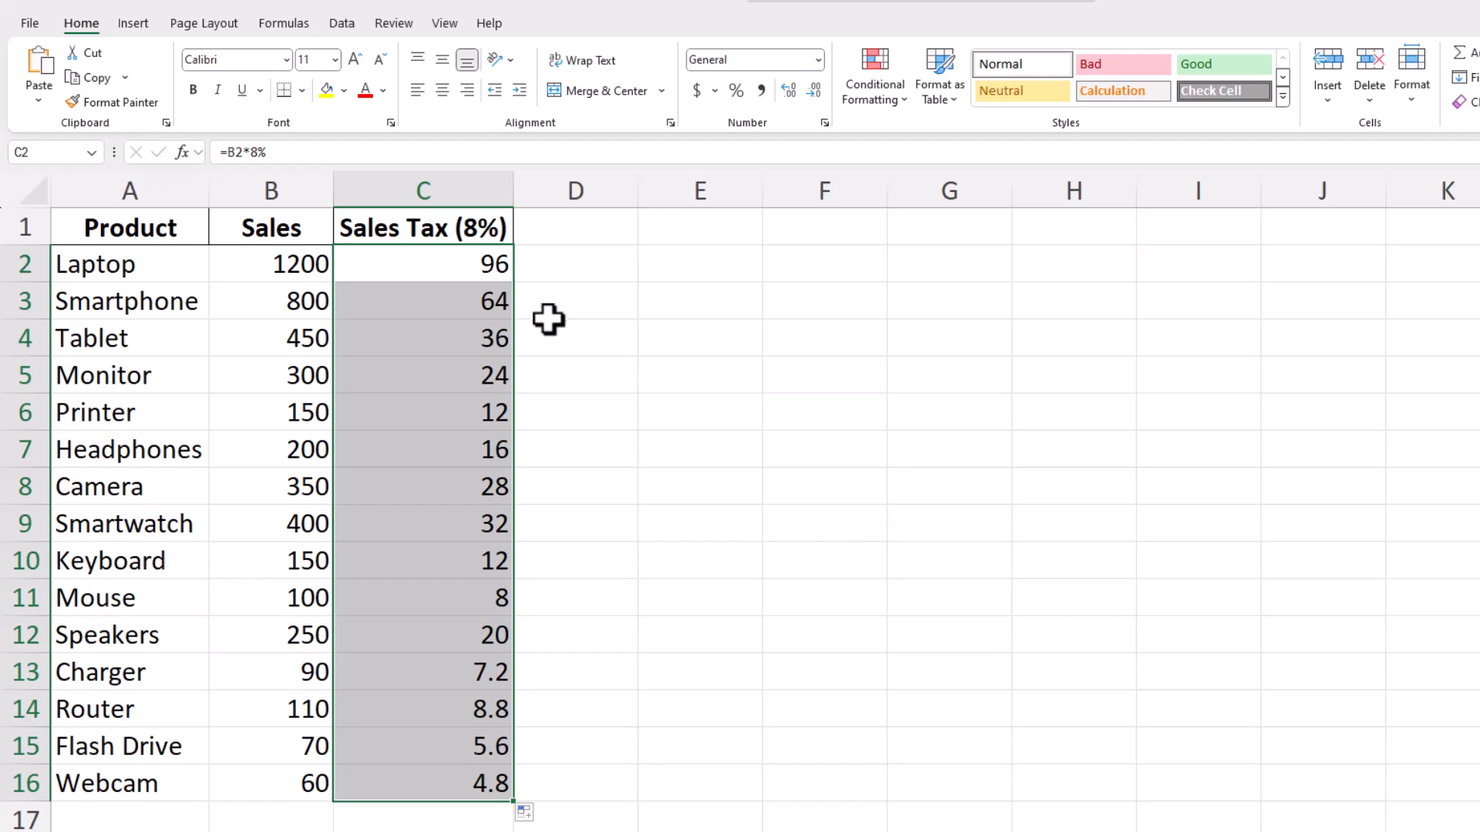
pyautogui.moveTo(569, 666)
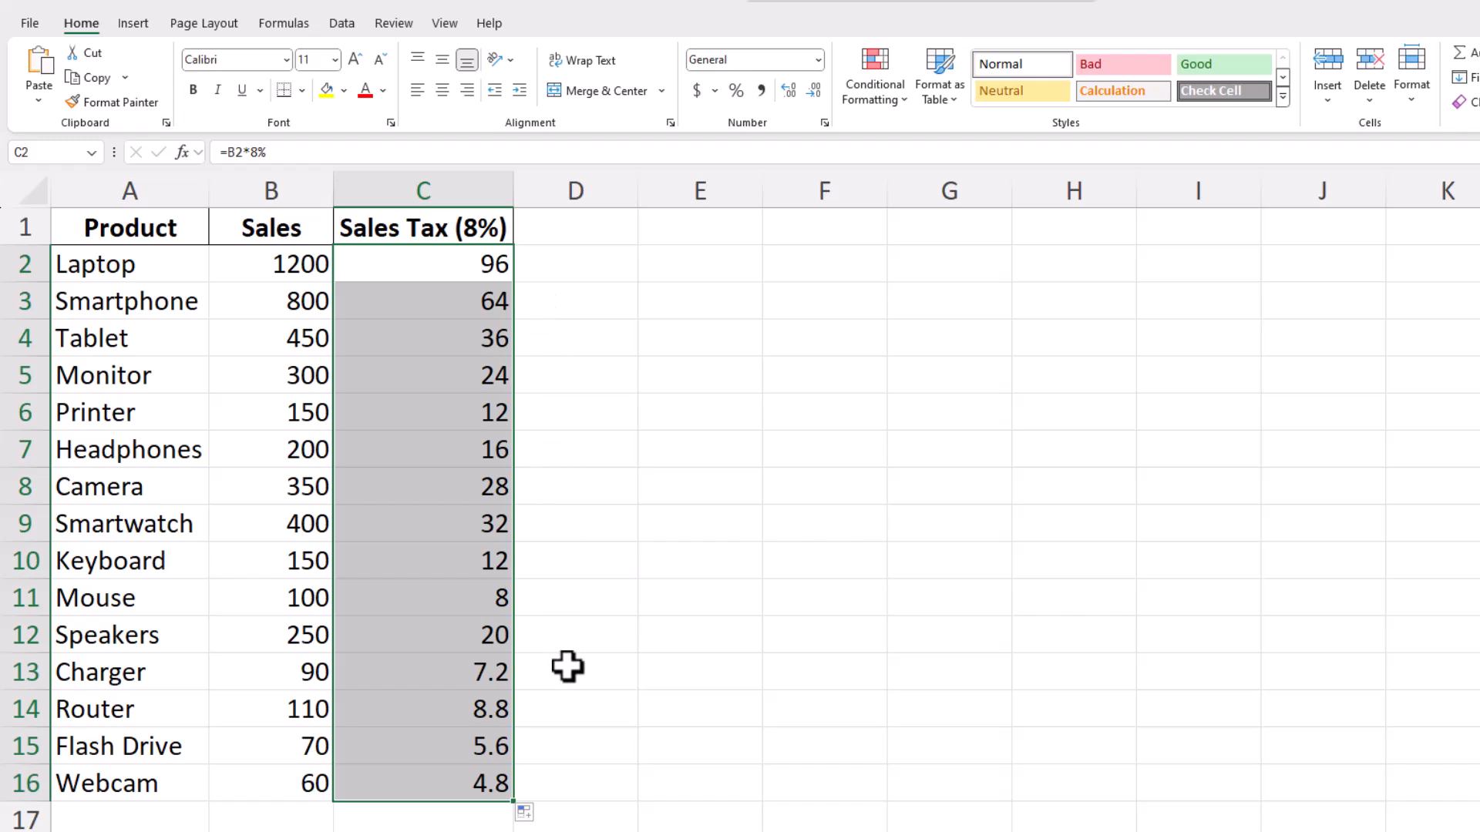
pyautogui.moveTo(564, 669)
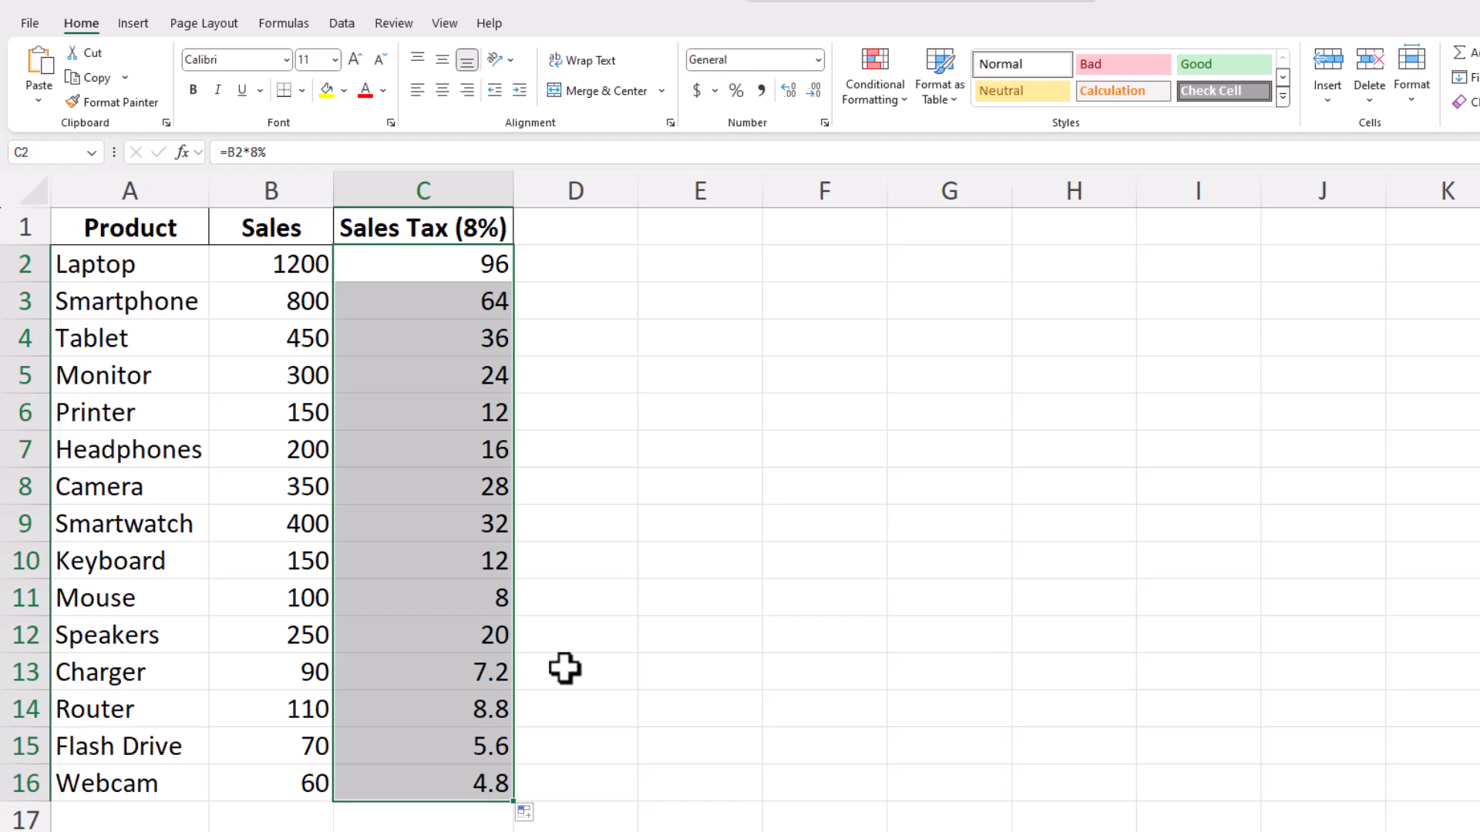
pyautogui.moveTo(550, 678)
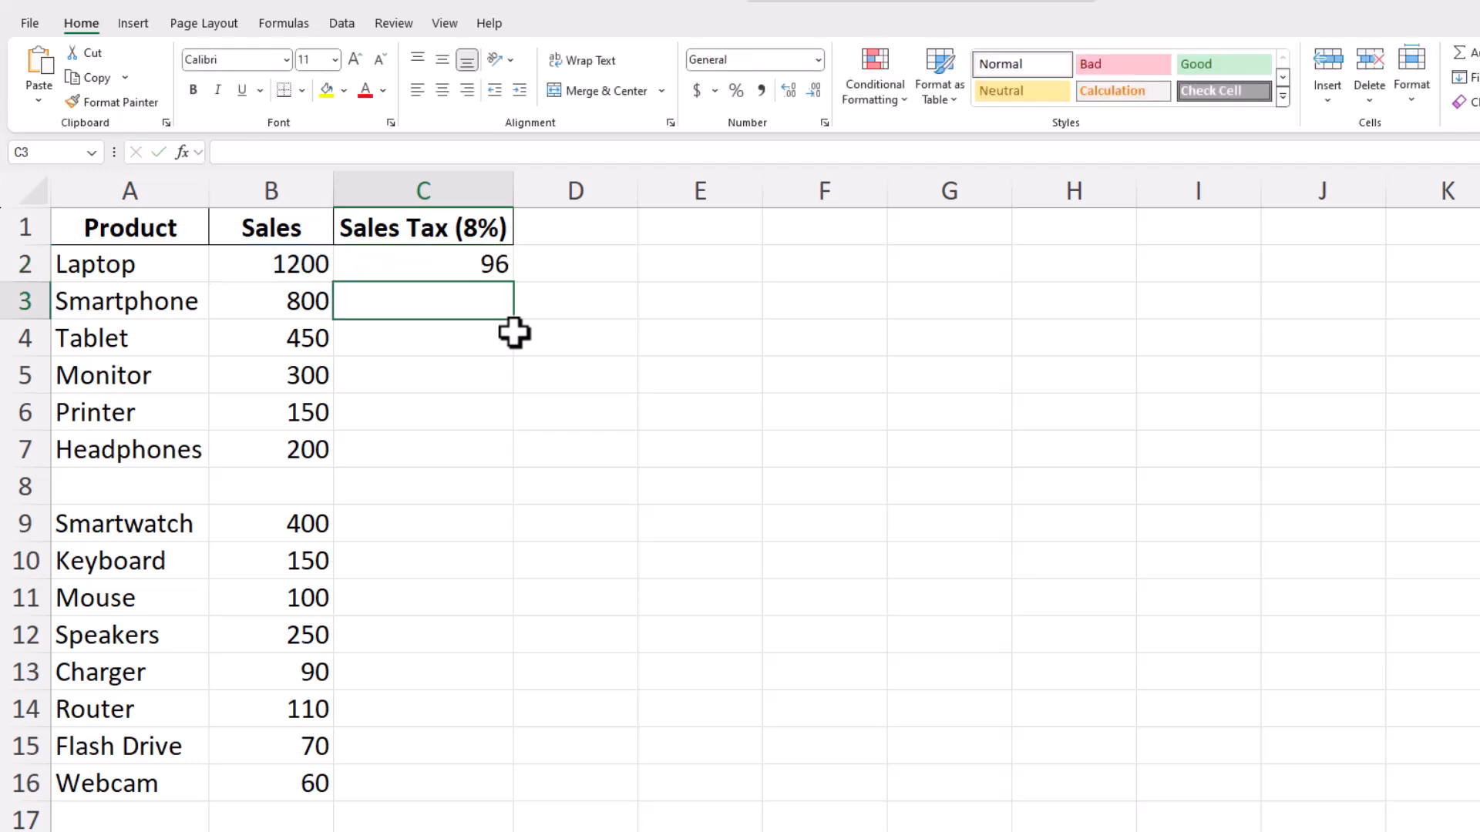
# Drag the tax formula from C2 down to Headphones in C7, stopping above the blank row 8
pyautogui.click(423, 264)
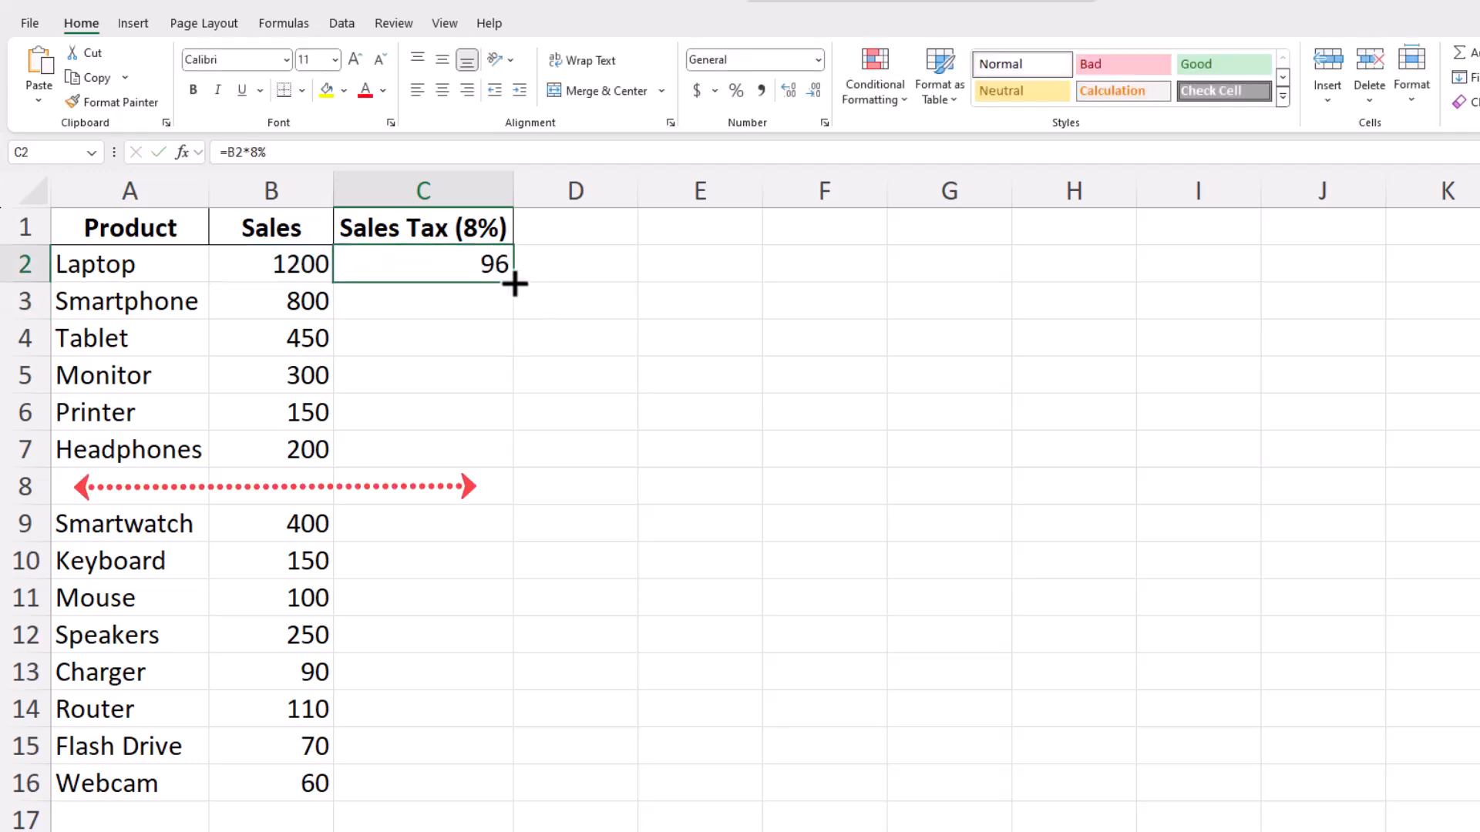
pyautogui.moveTo(514, 284); pyautogui.dragTo(515, 449)
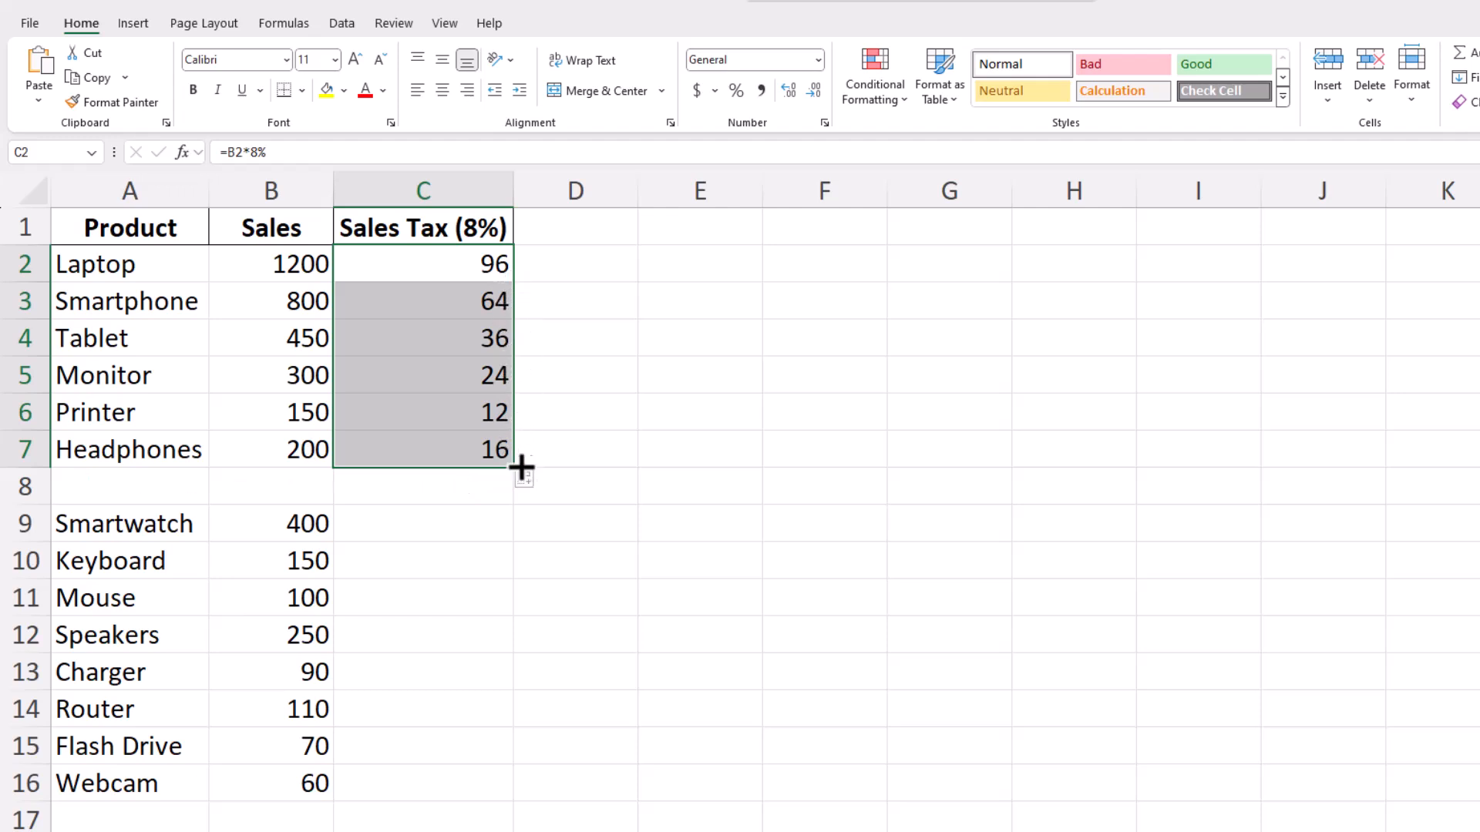
pyautogui.moveTo(583, 484)
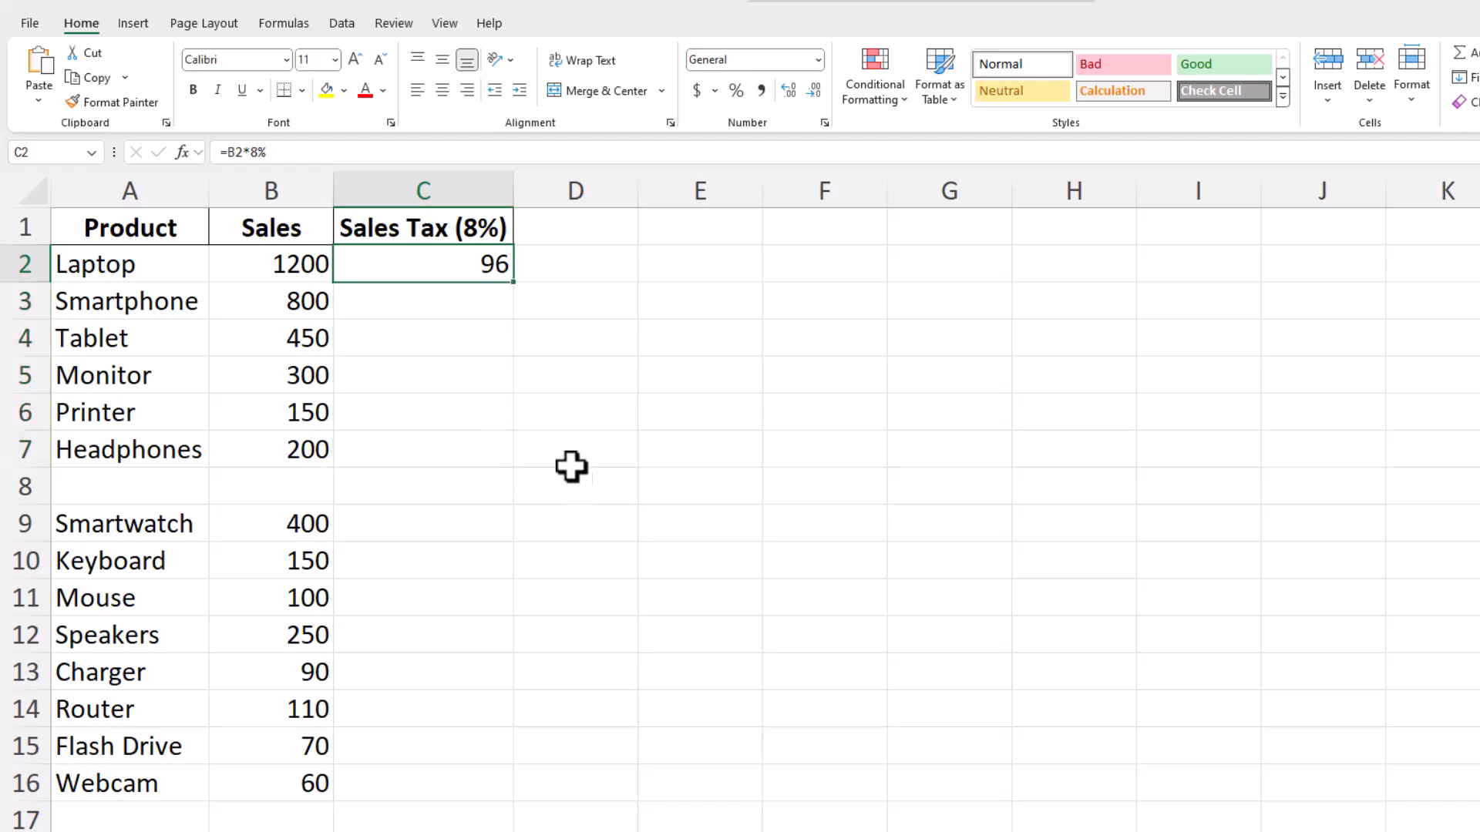
pyautogui.moveTo(541, 360)
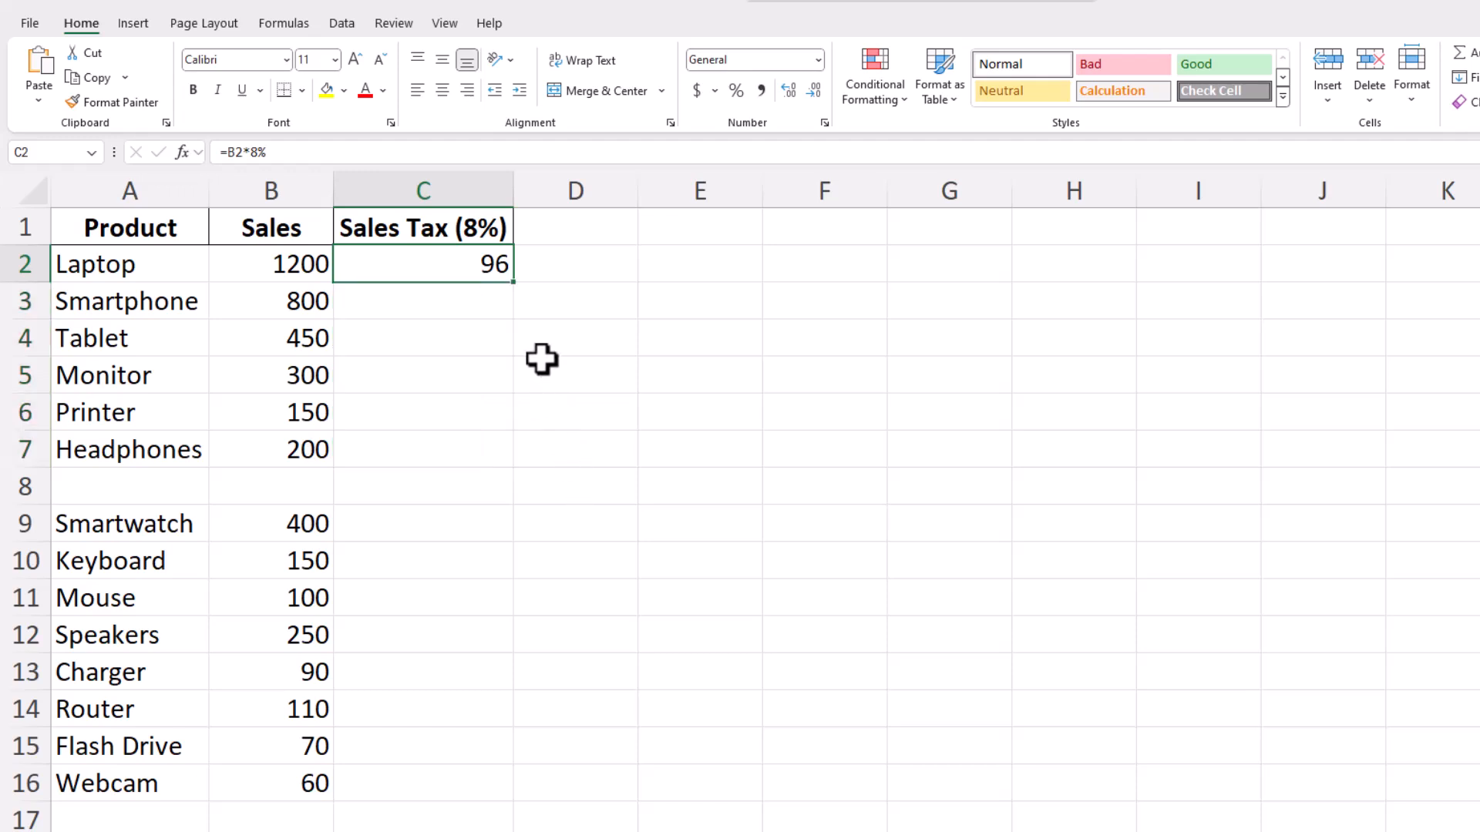
pyautogui.moveTo(517, 283)
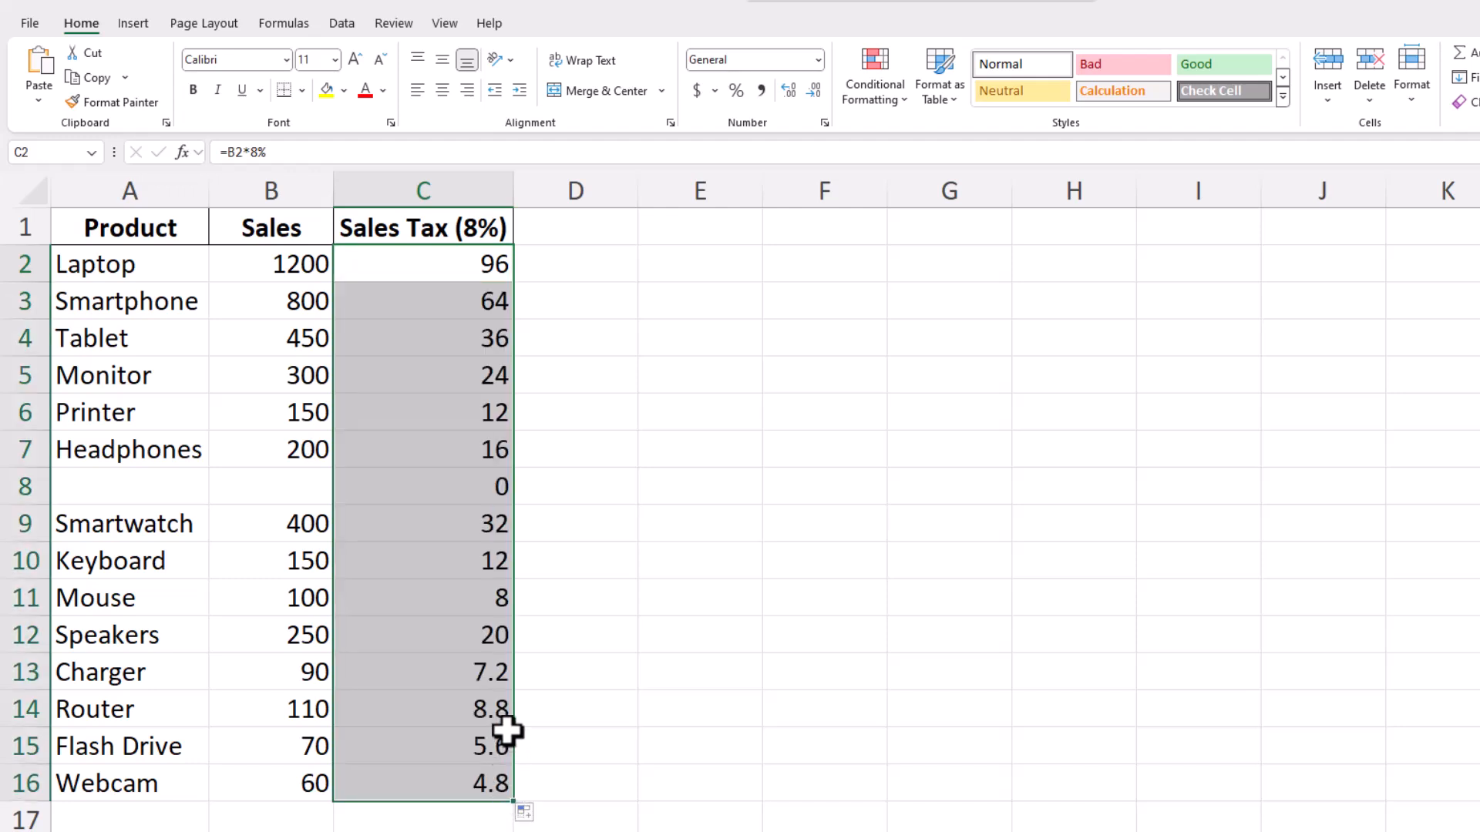
pyautogui.moveTo(612, 615)
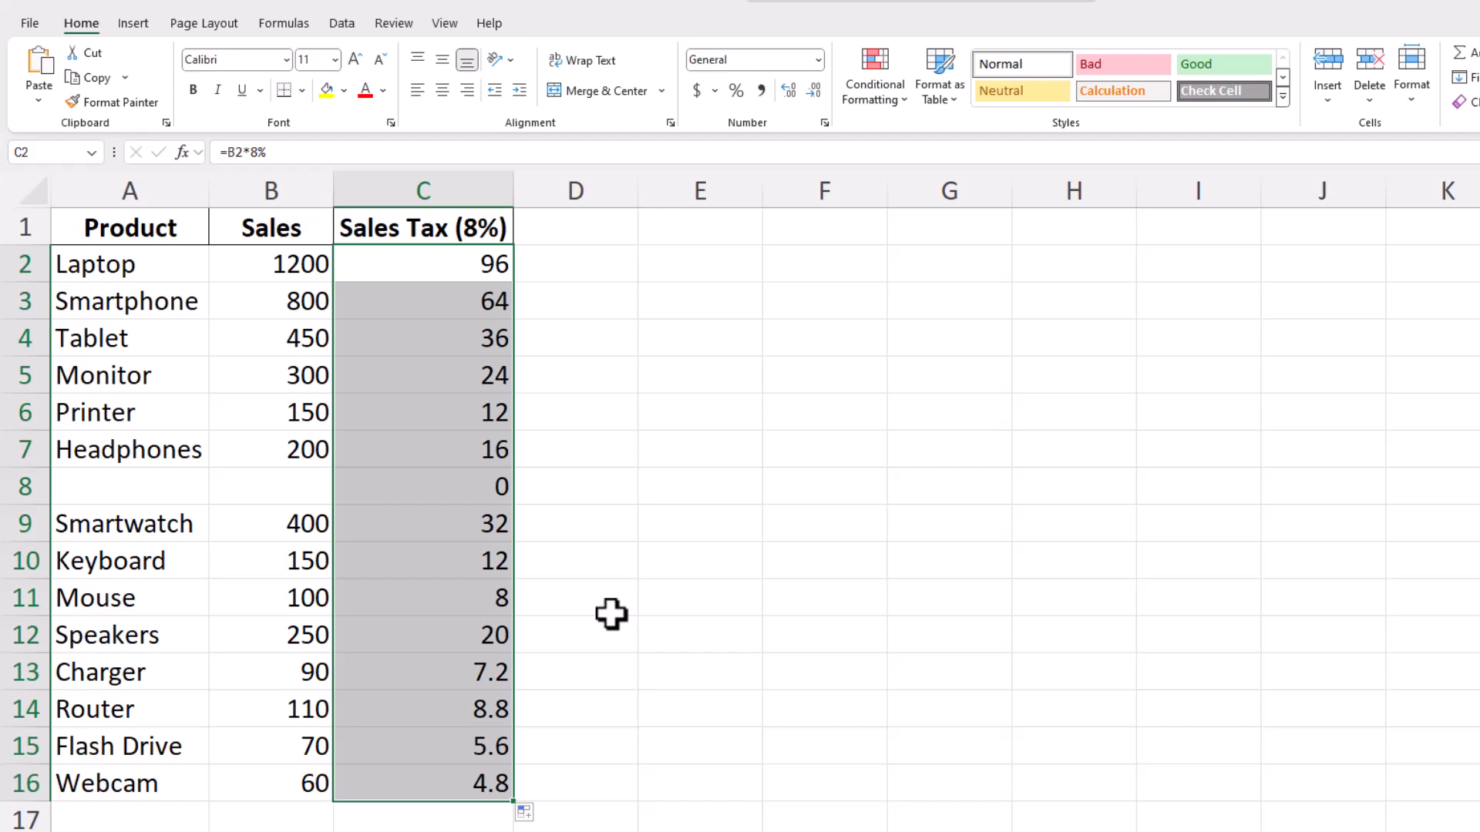
pyautogui.moveTo(618, 605)
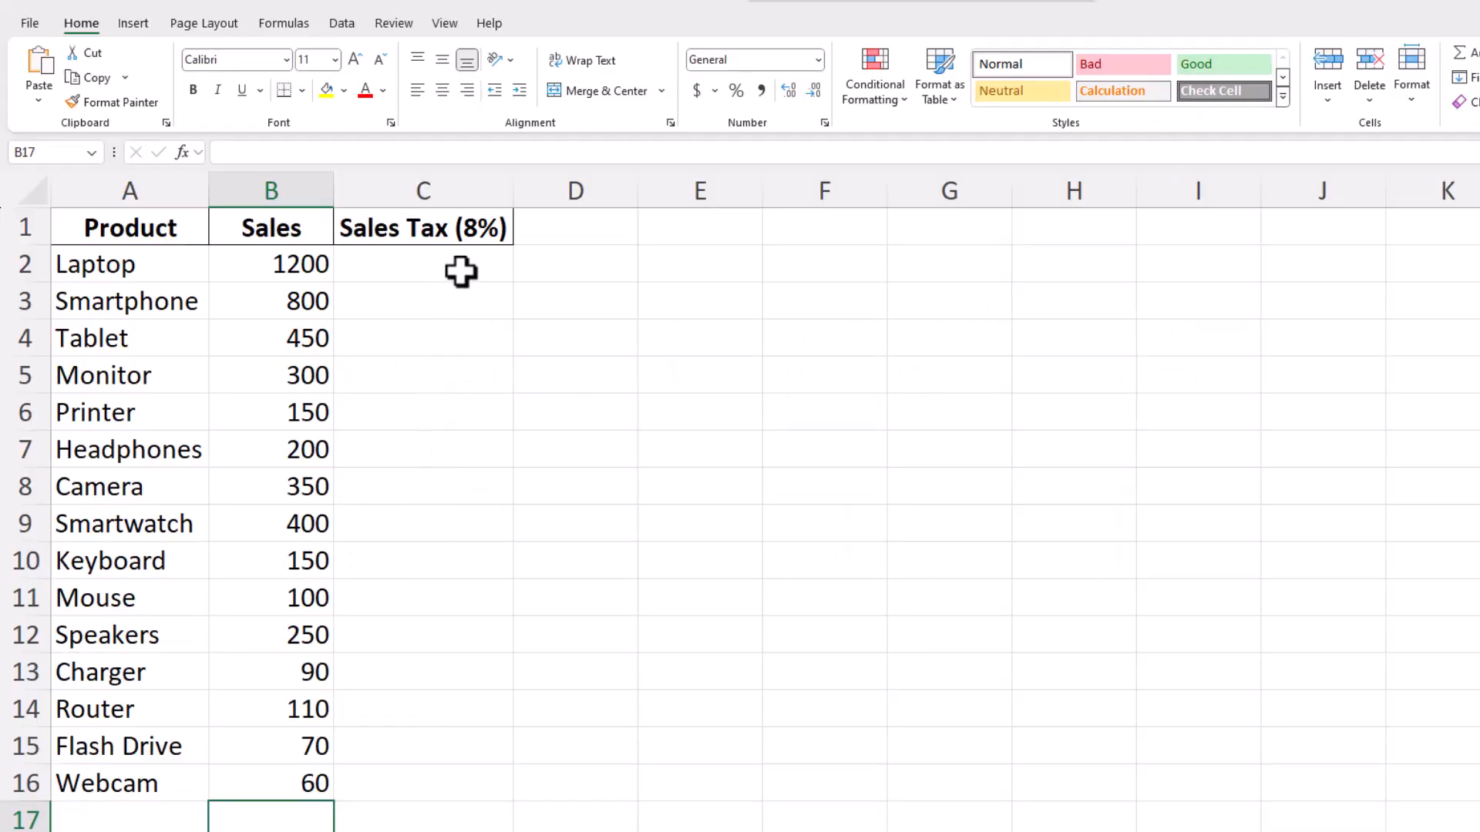
# Select C2:C16 and enter =B2*8% into all of them at once with Ctrl+Enter
pyautogui.click(422, 264)
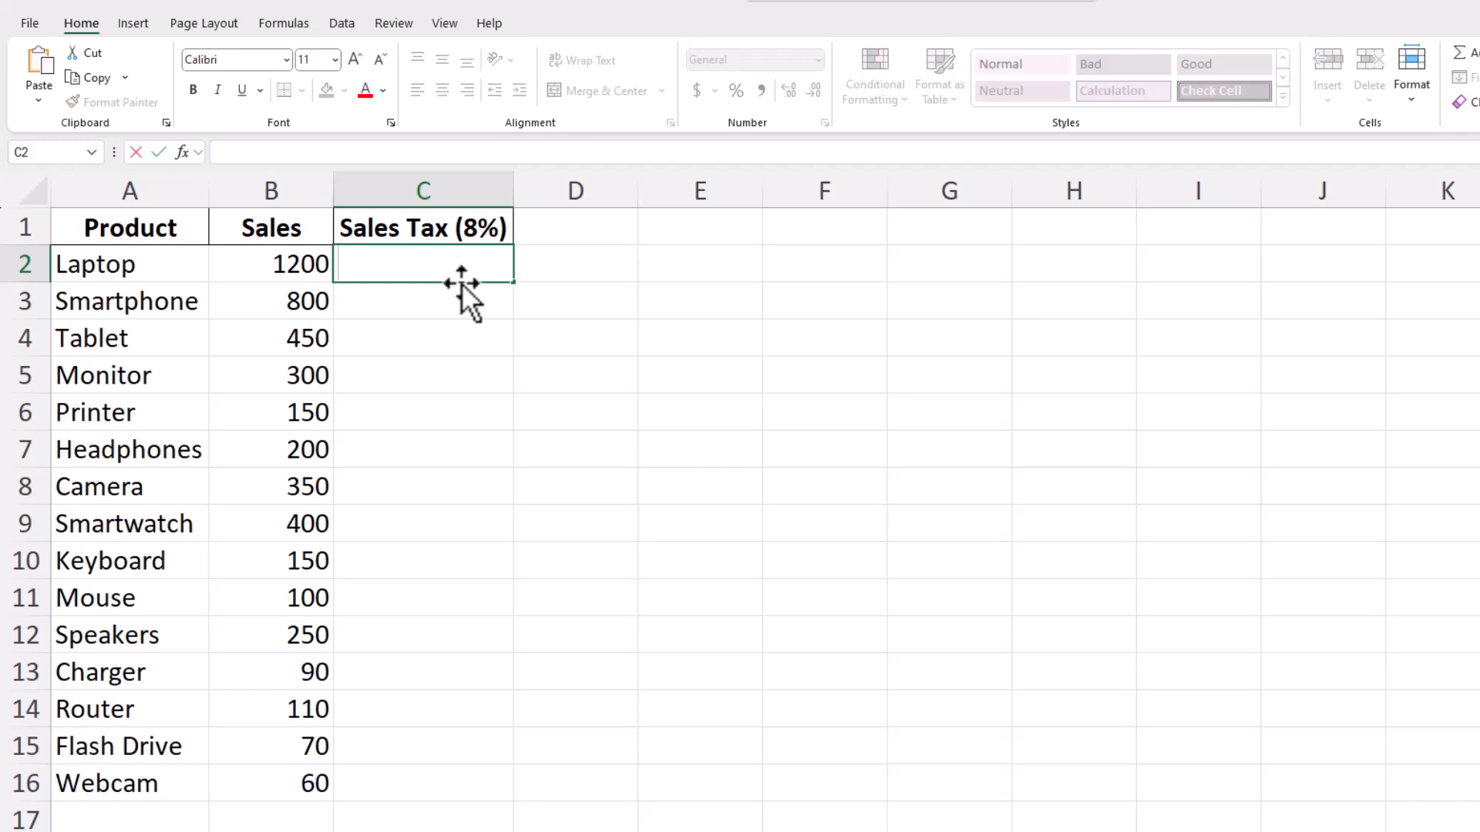
pyautogui.moveTo(422, 263); pyautogui.dragTo(422, 301)
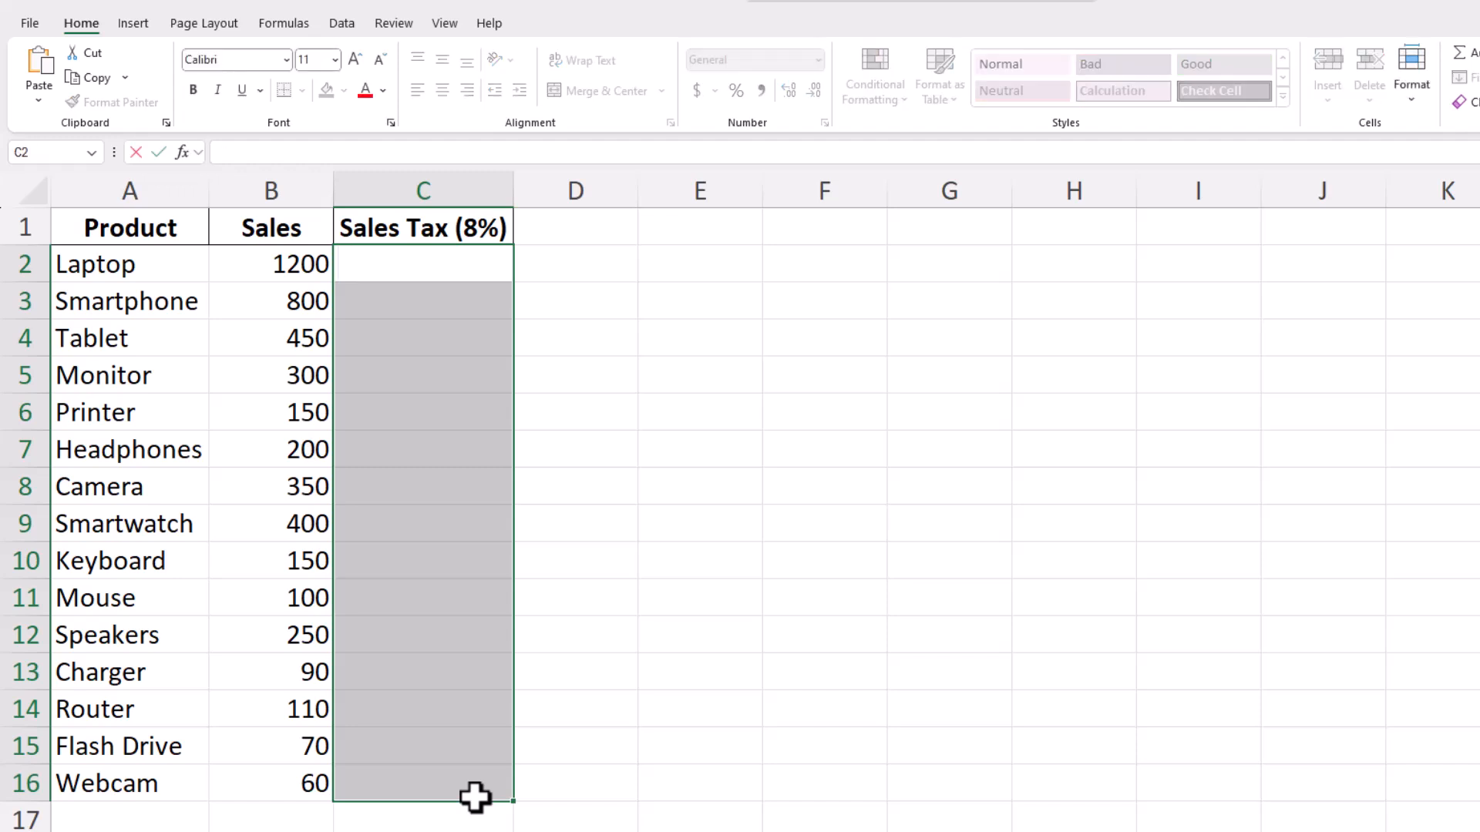
pyautogui.write('=B2*8%')
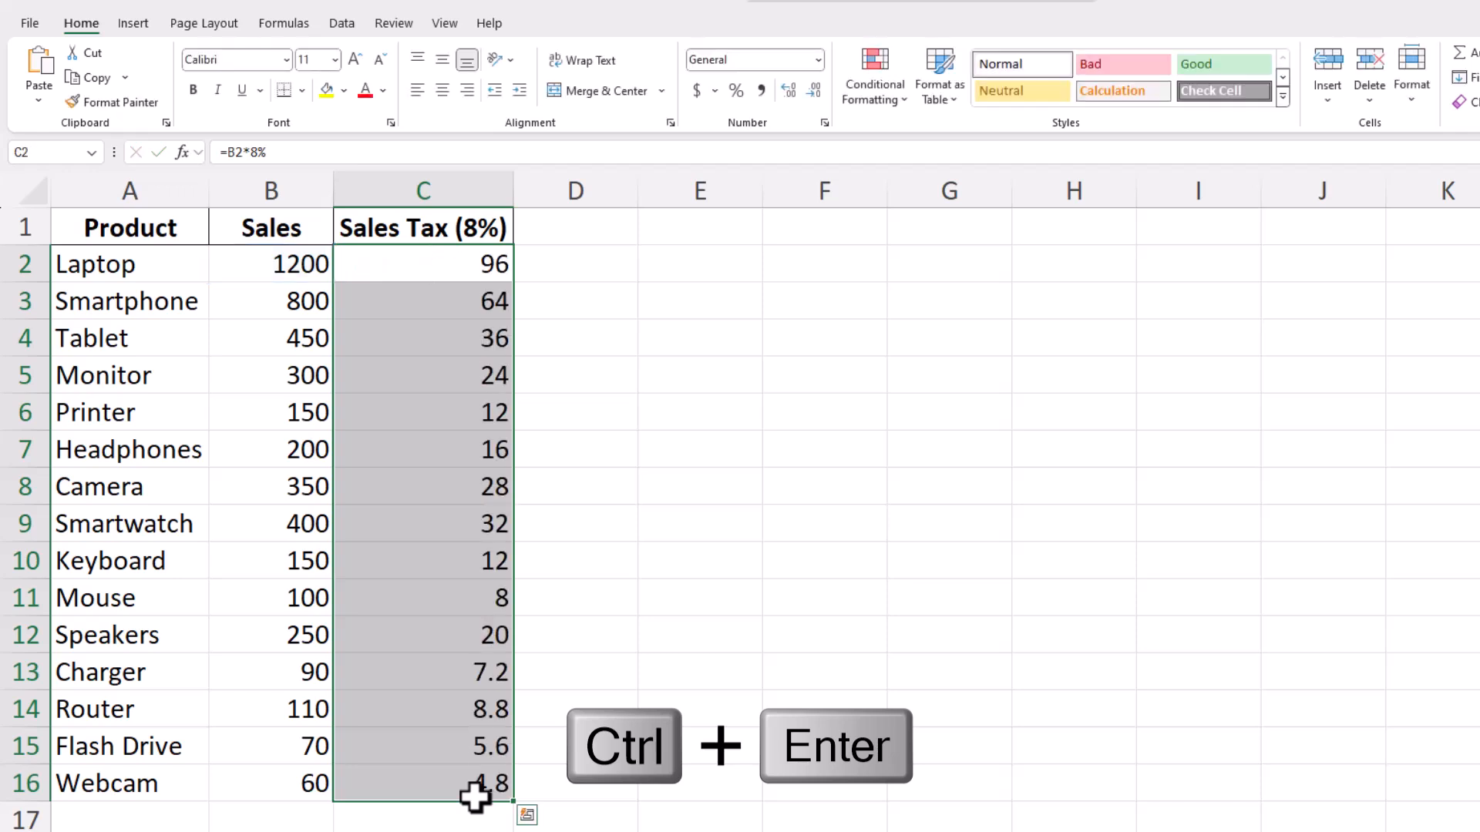
pyautogui.press('ctrl+enter')
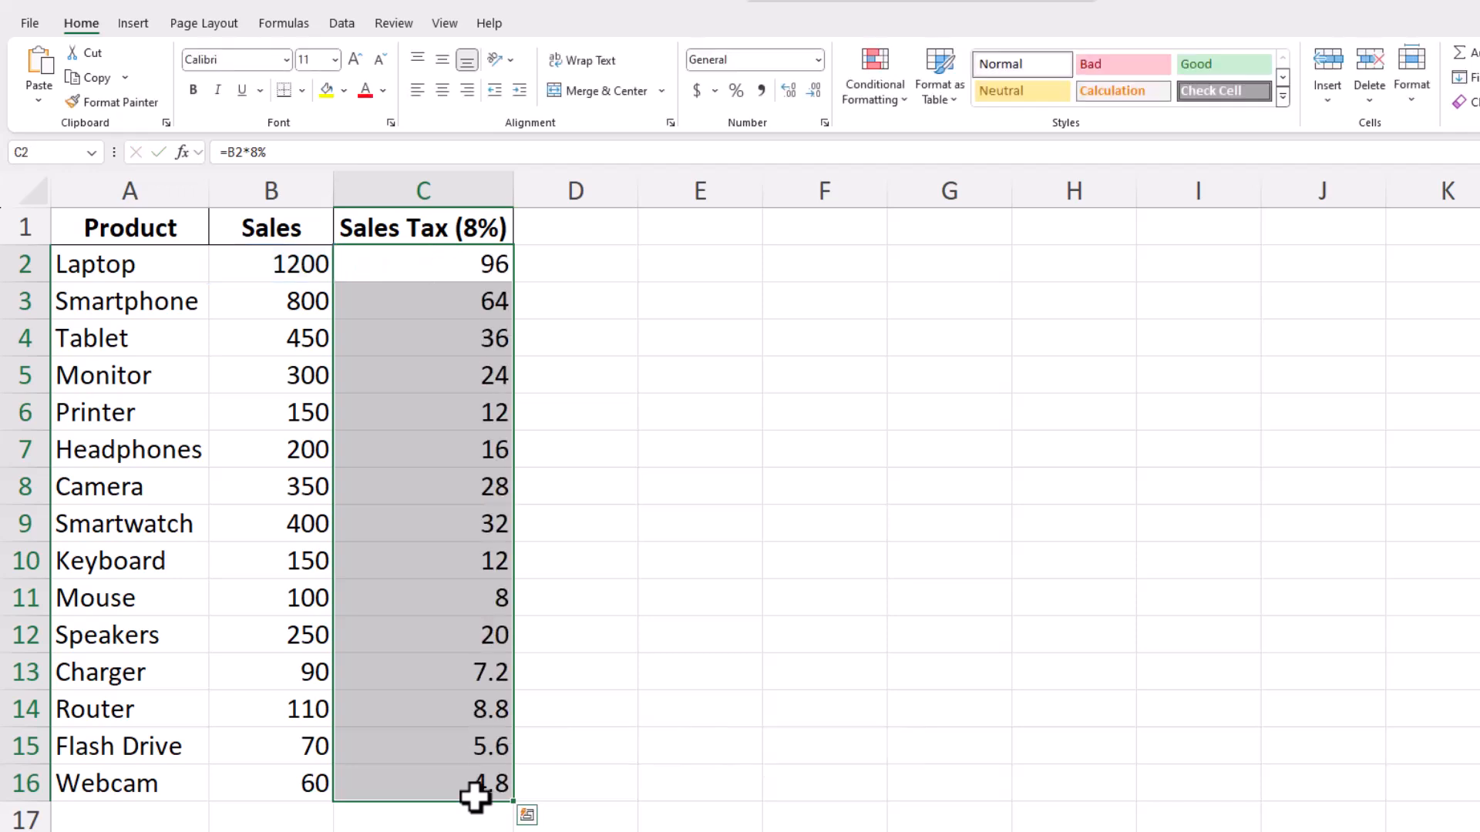
pyautogui.moveTo(475, 700)
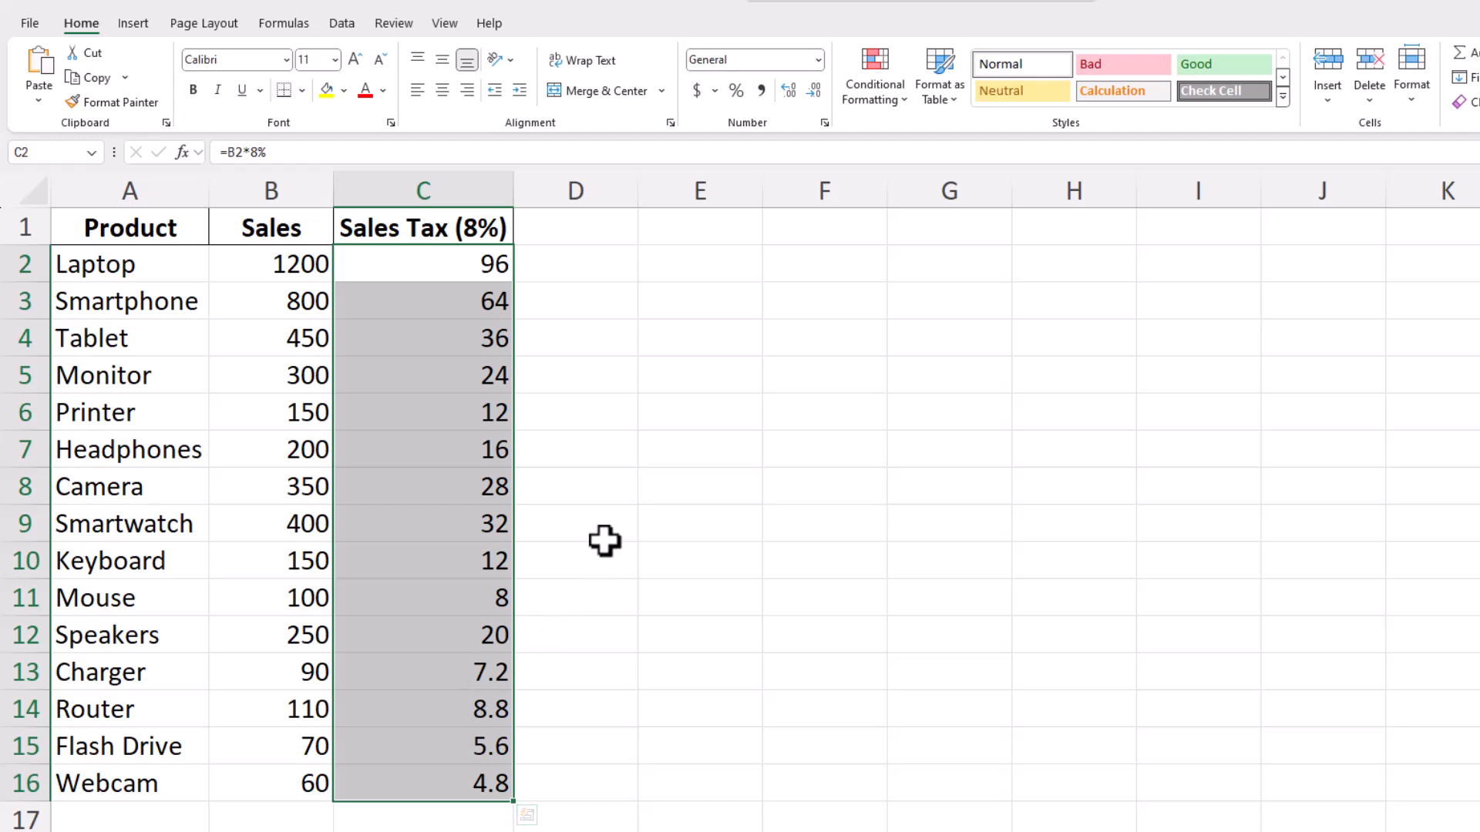
pyautogui.moveTo(573, 401)
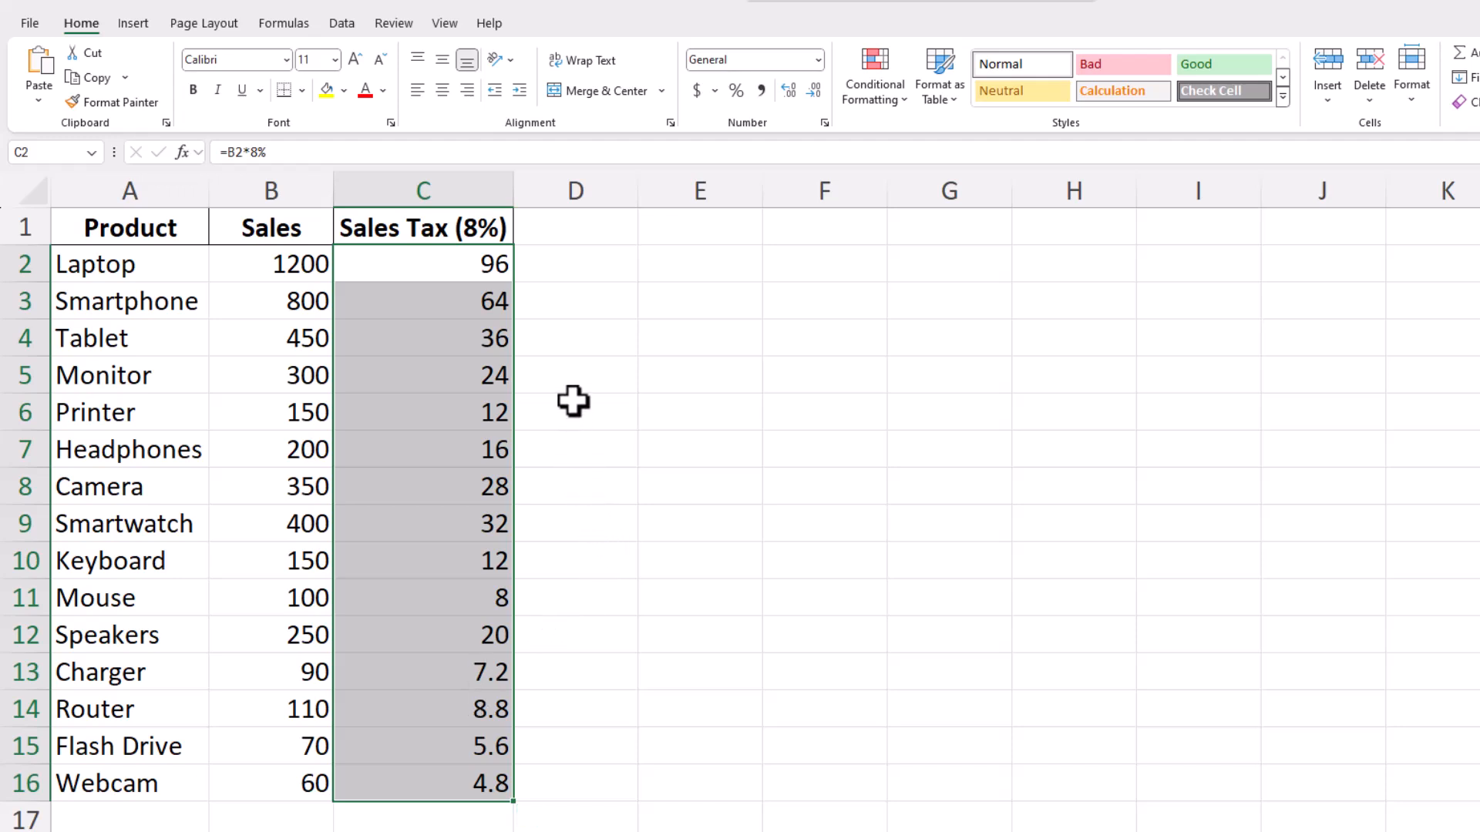
pyautogui.moveTo(564, 364)
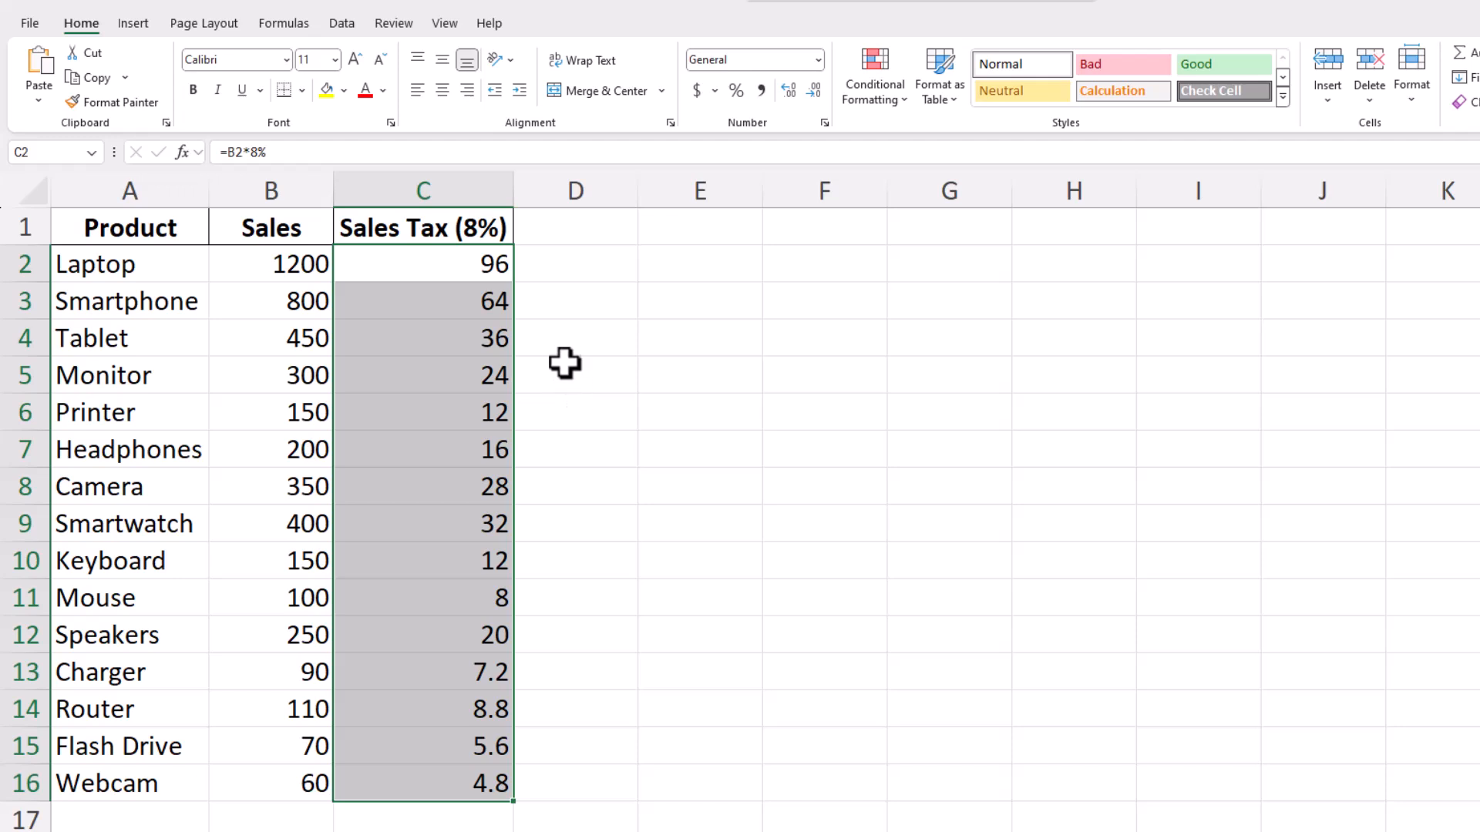
# Fill Laptop's tax formula down C2:C16 with Ctrl+D, reaching Webcam's 4.8
pyautogui.click(573, 300)
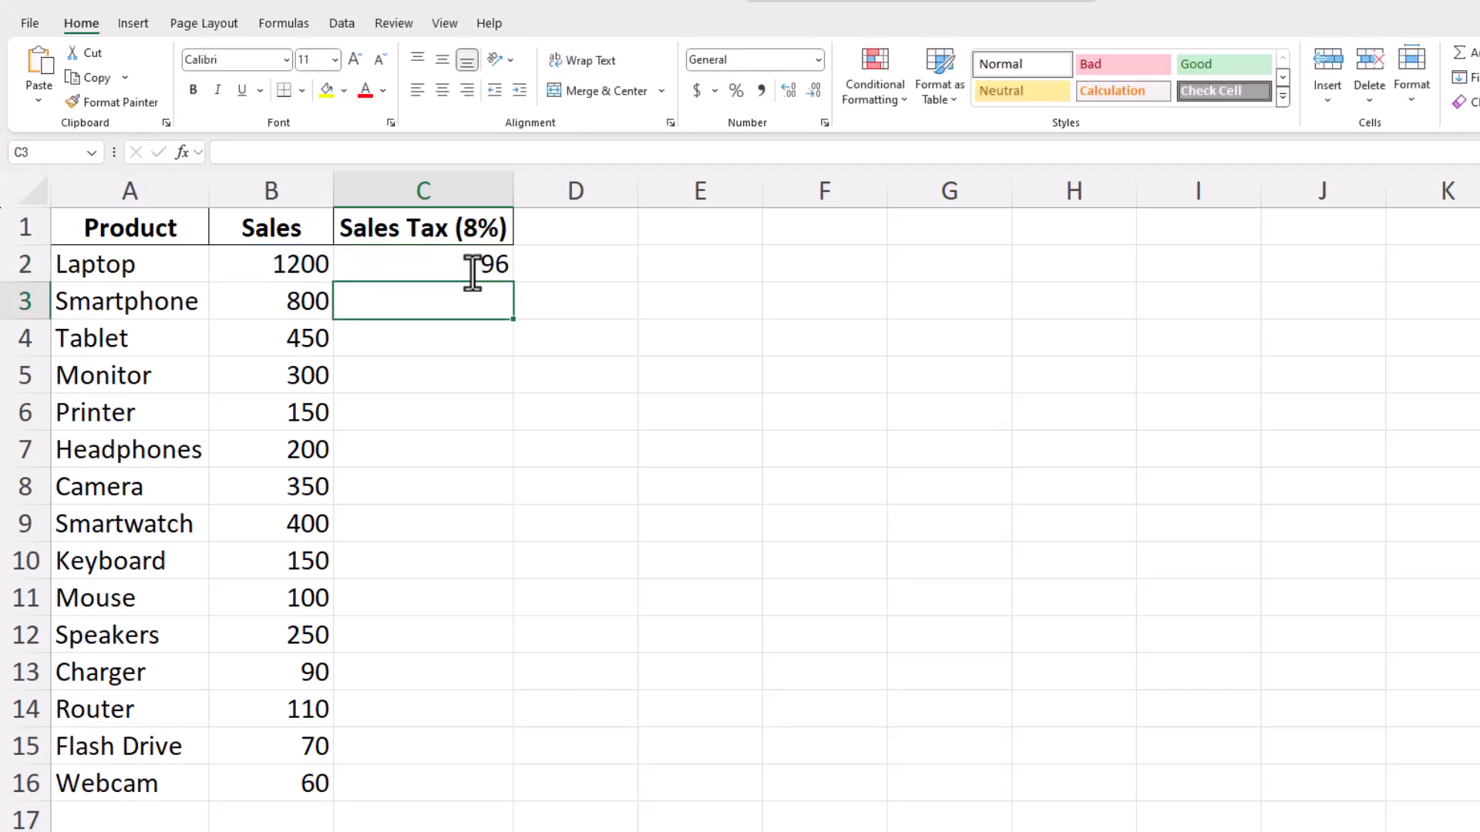
pyautogui.click(422, 263)
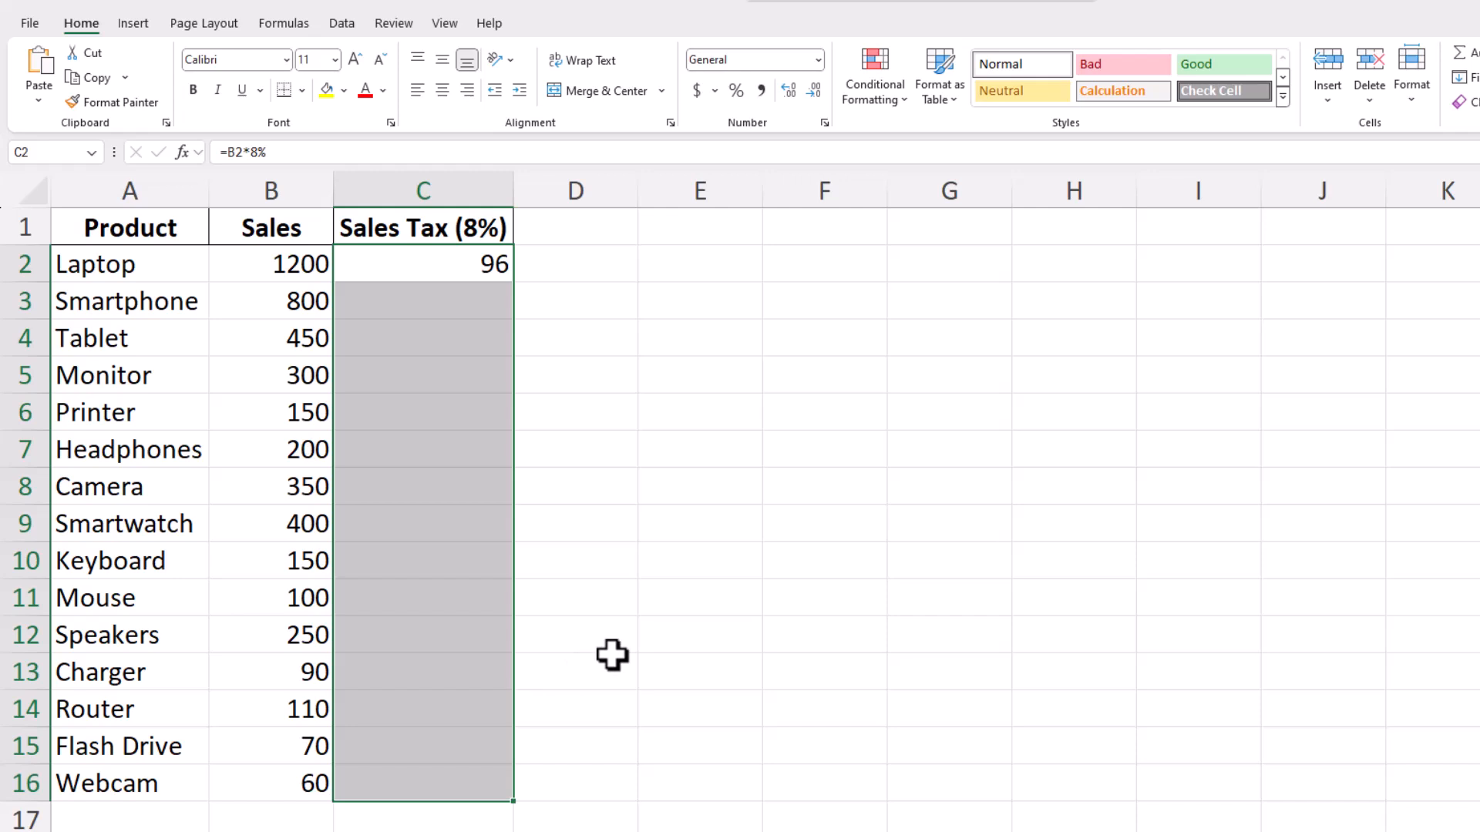
pyautogui.press('ctrl+d')
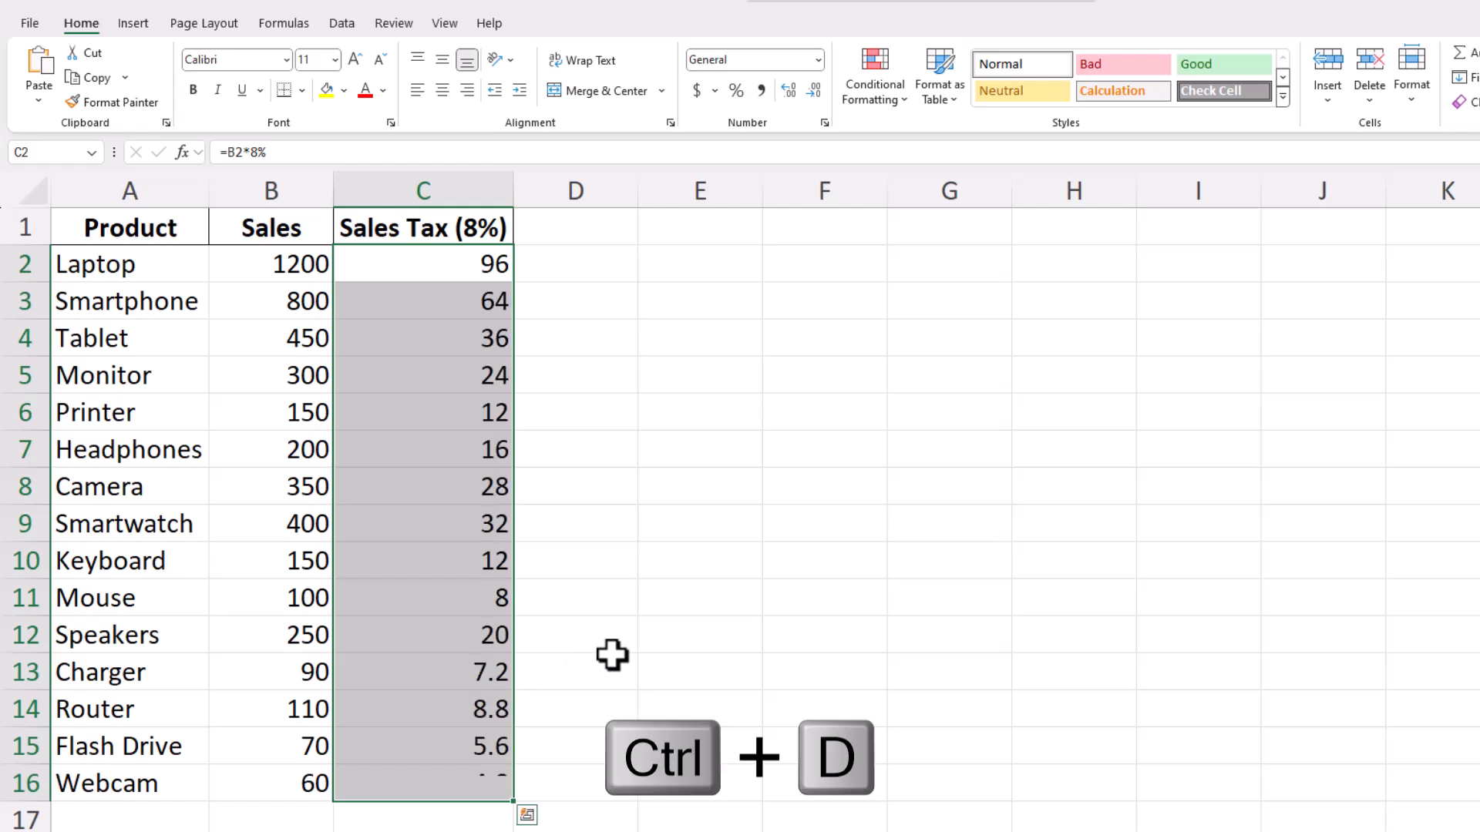
pyautogui.click(527, 814)
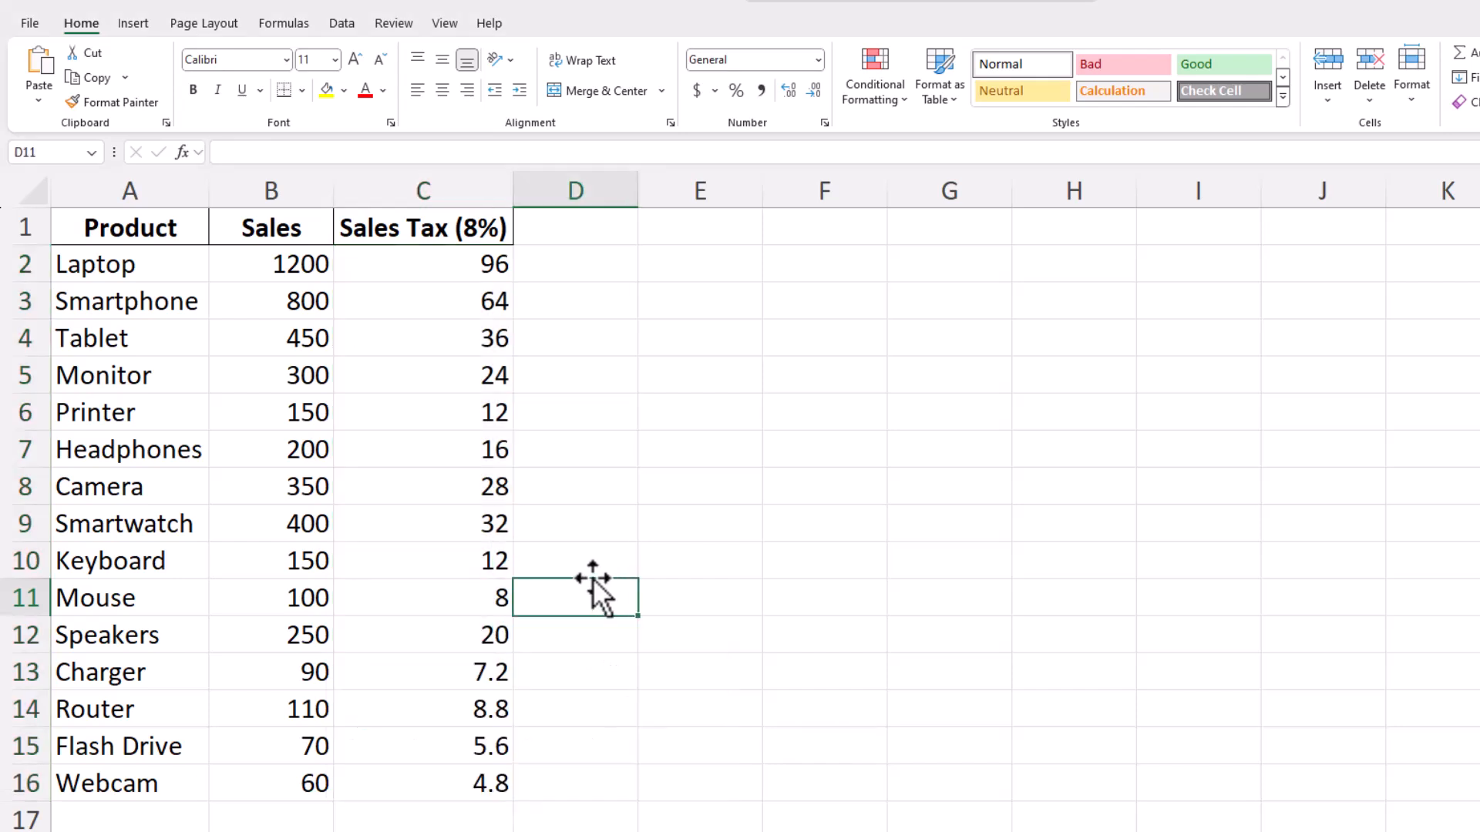
pyautogui.moveTo(595, 590)
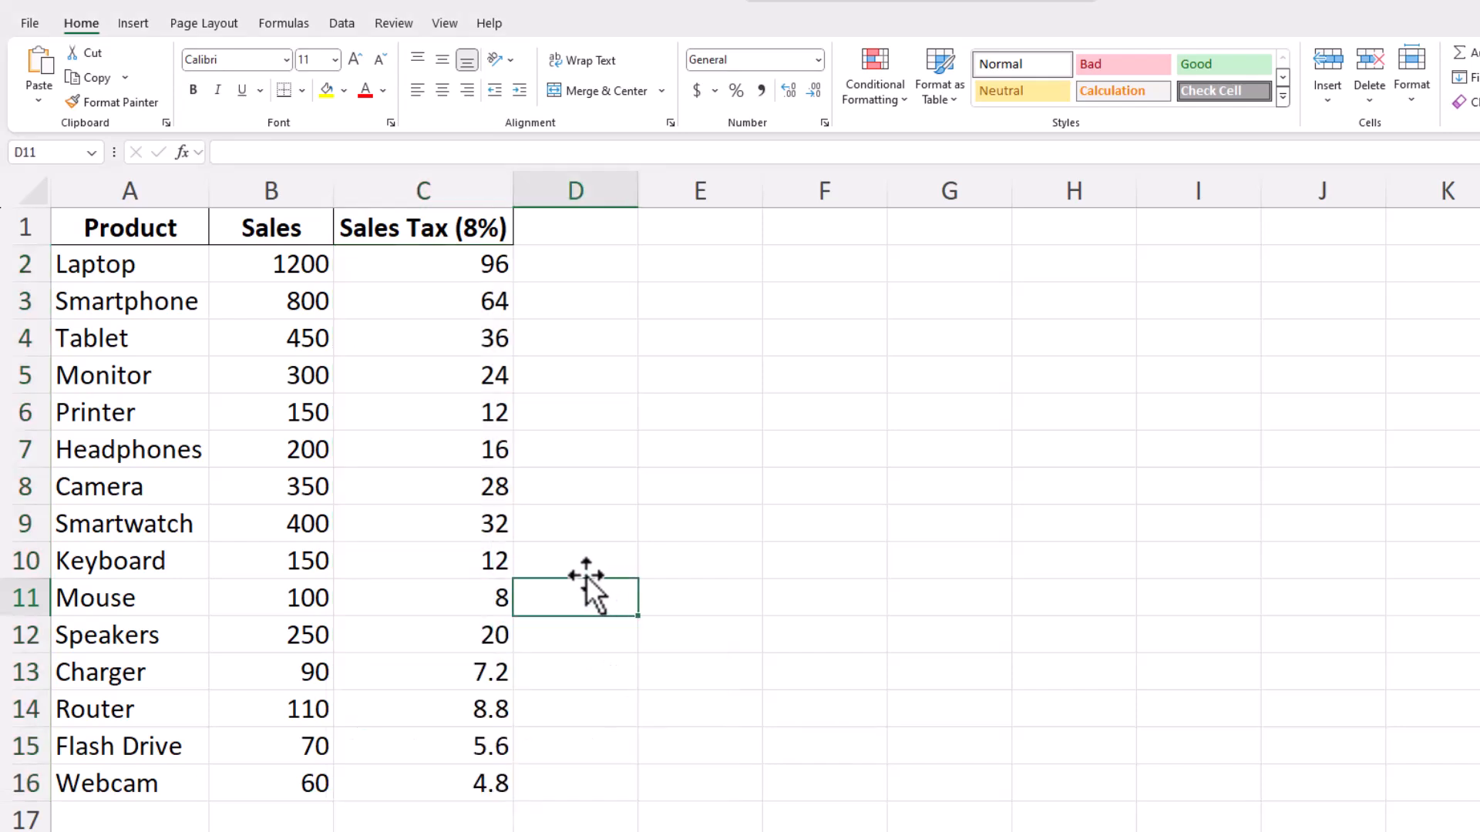
pyautogui.moveTo(575, 549)
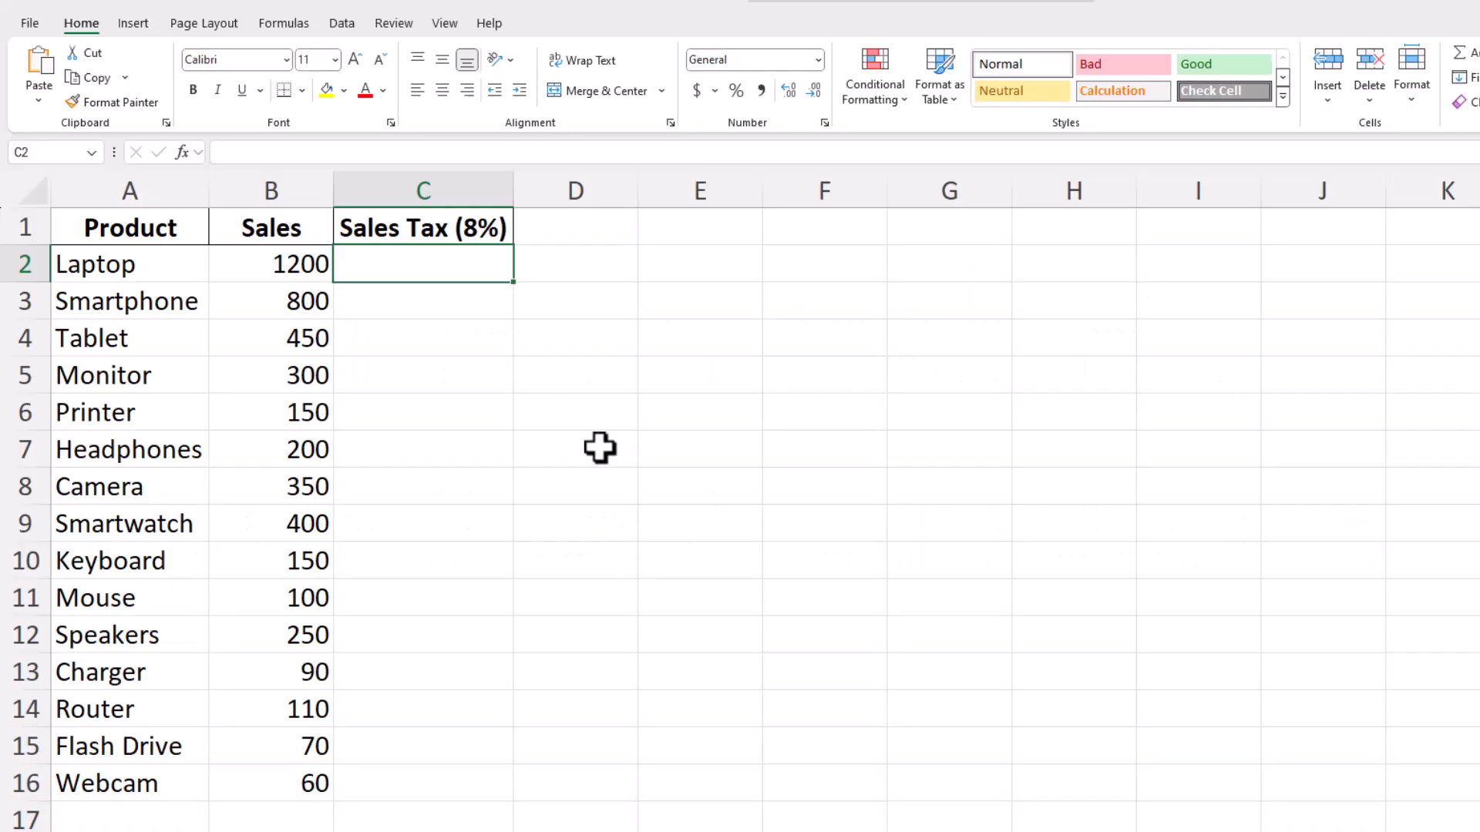
# Replace C2 with the spilling formula =B2:B100*8% and inspect spilled results for Printer and Camera
pyautogui.doubleClick(422, 263)
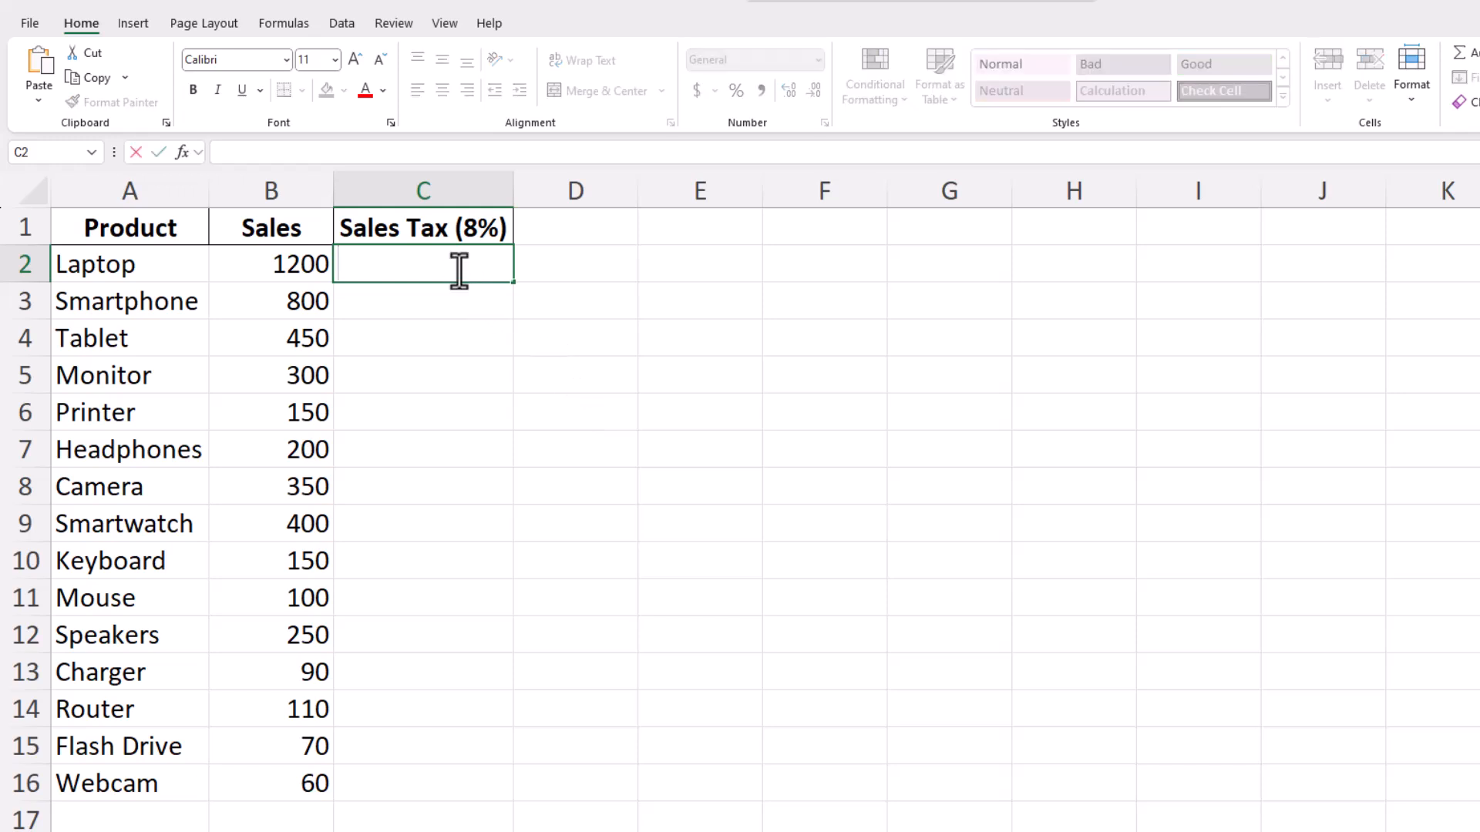
pyautogui.write('=B2:B100*8%')
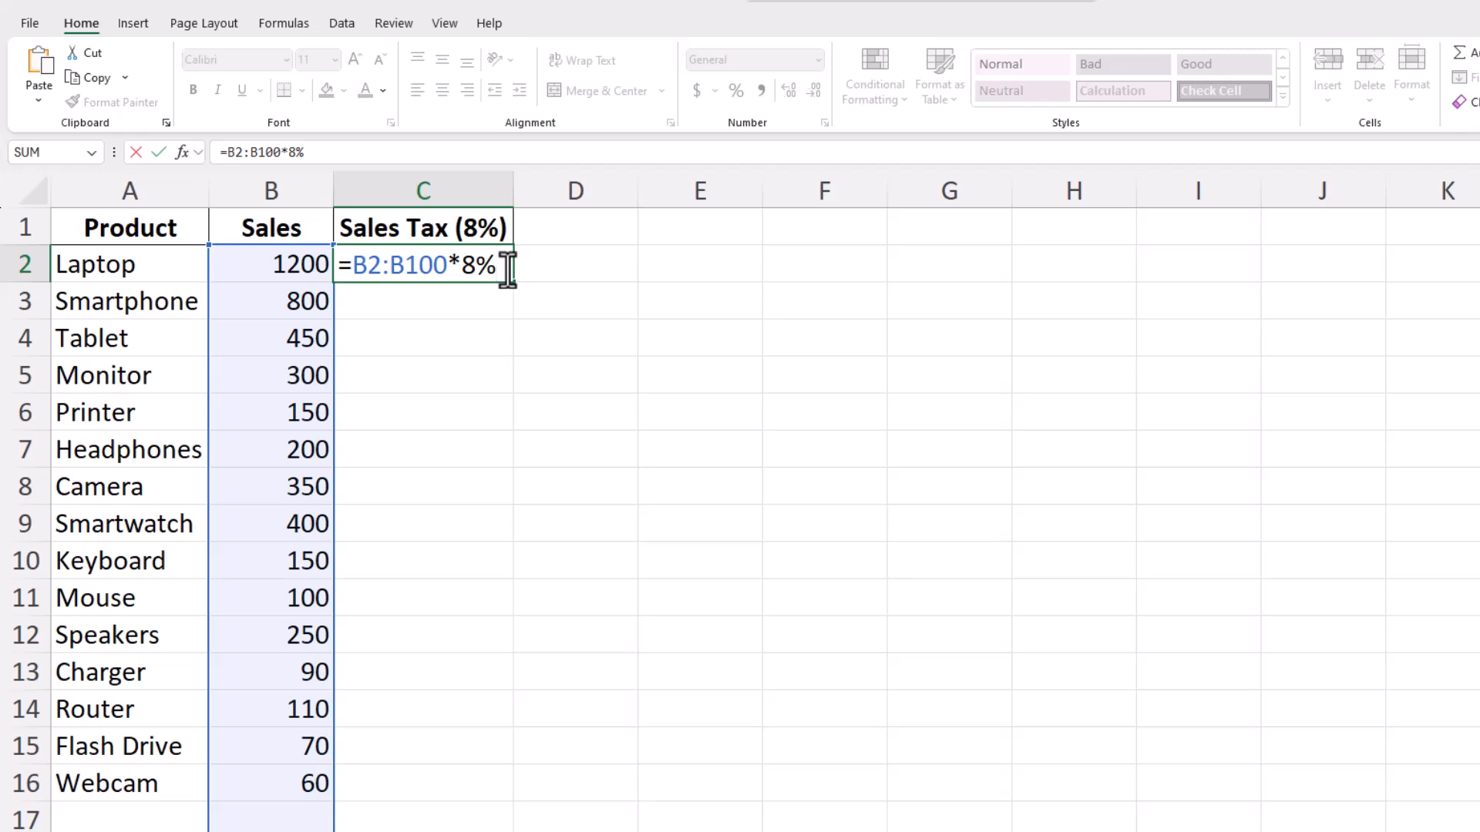
pyautogui.press('Enter')
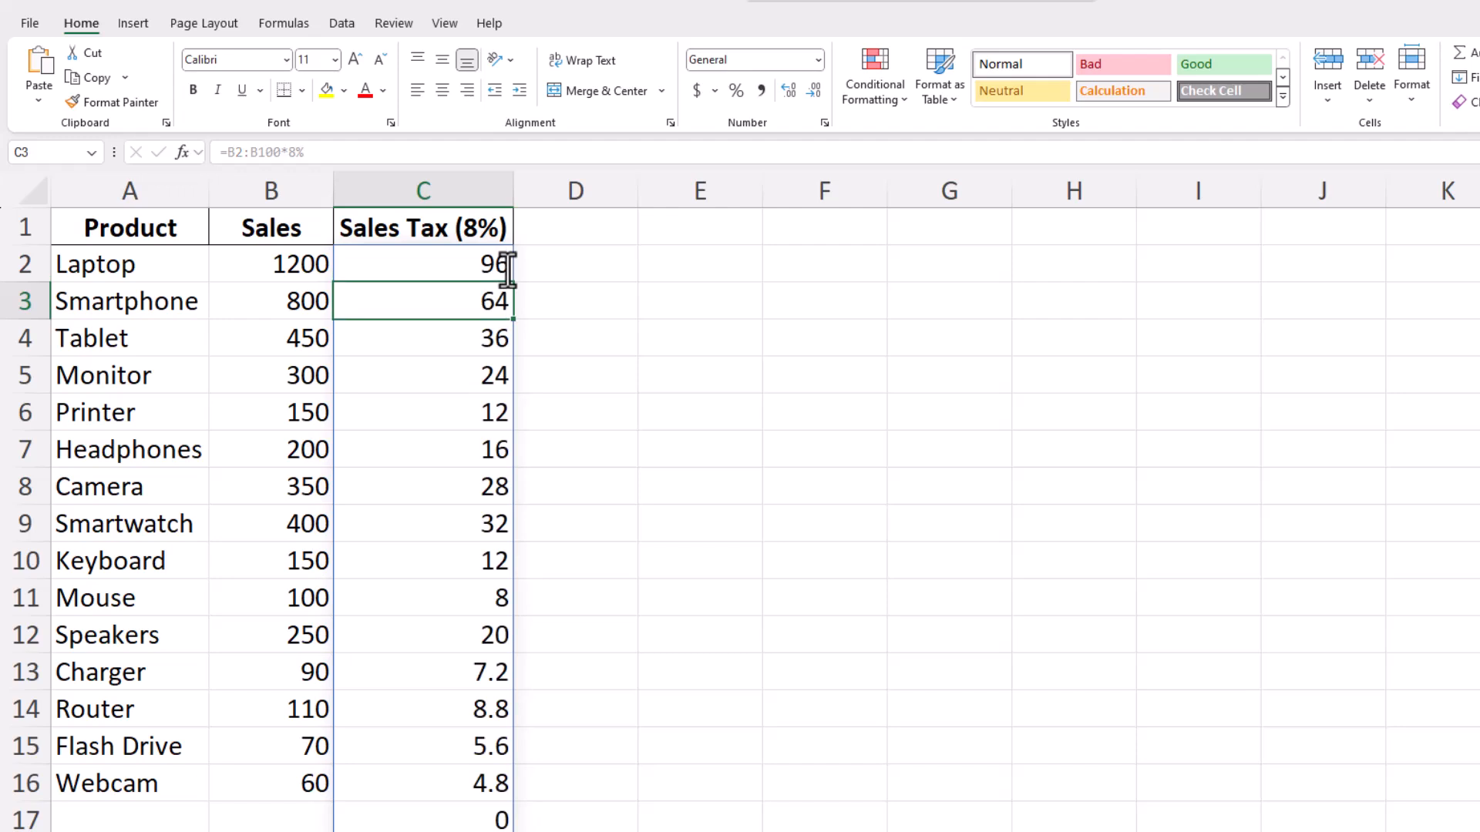
pyautogui.moveTo(497, 366)
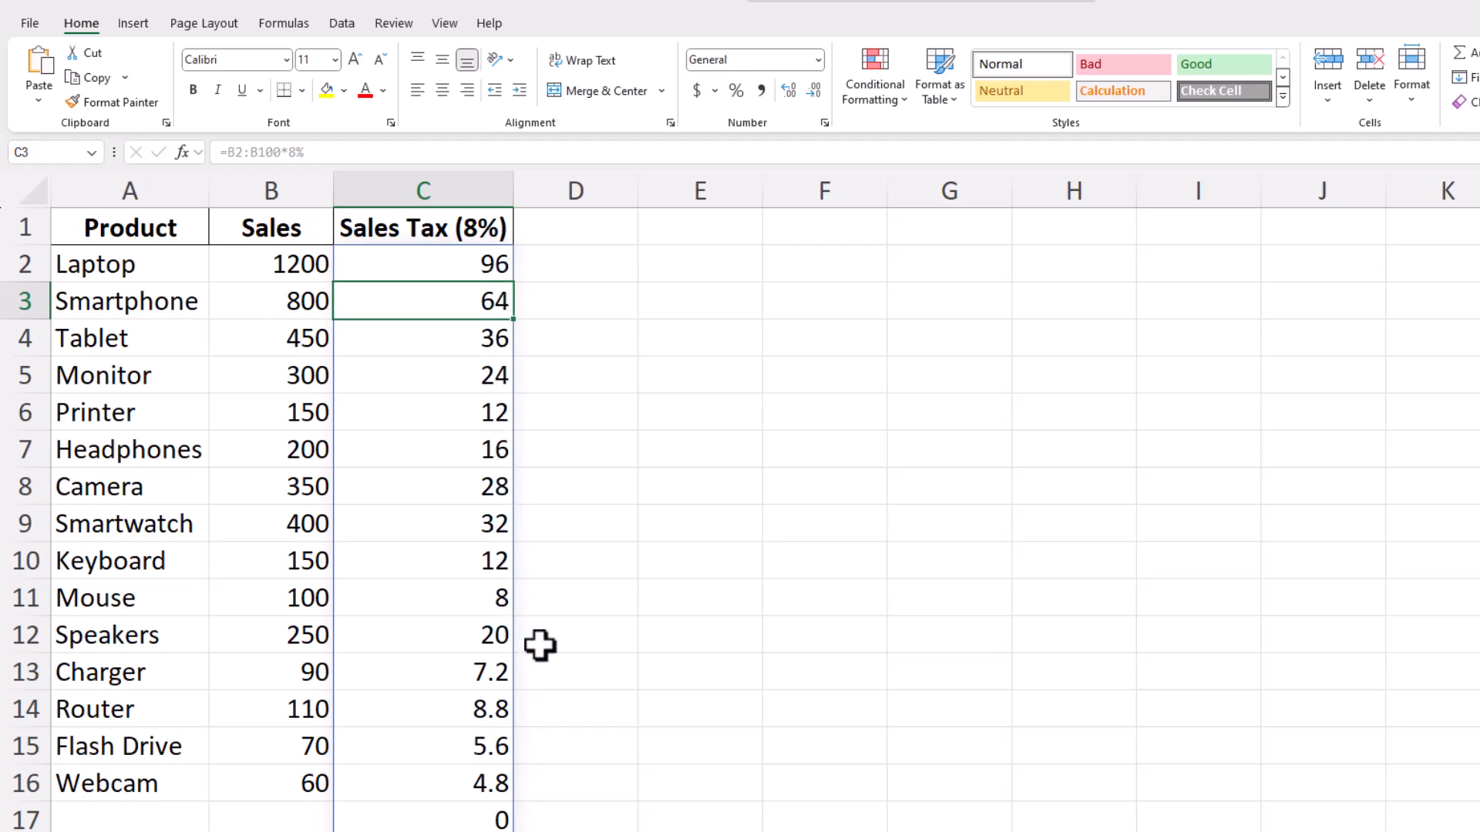
pyautogui.moveTo(511, 453)
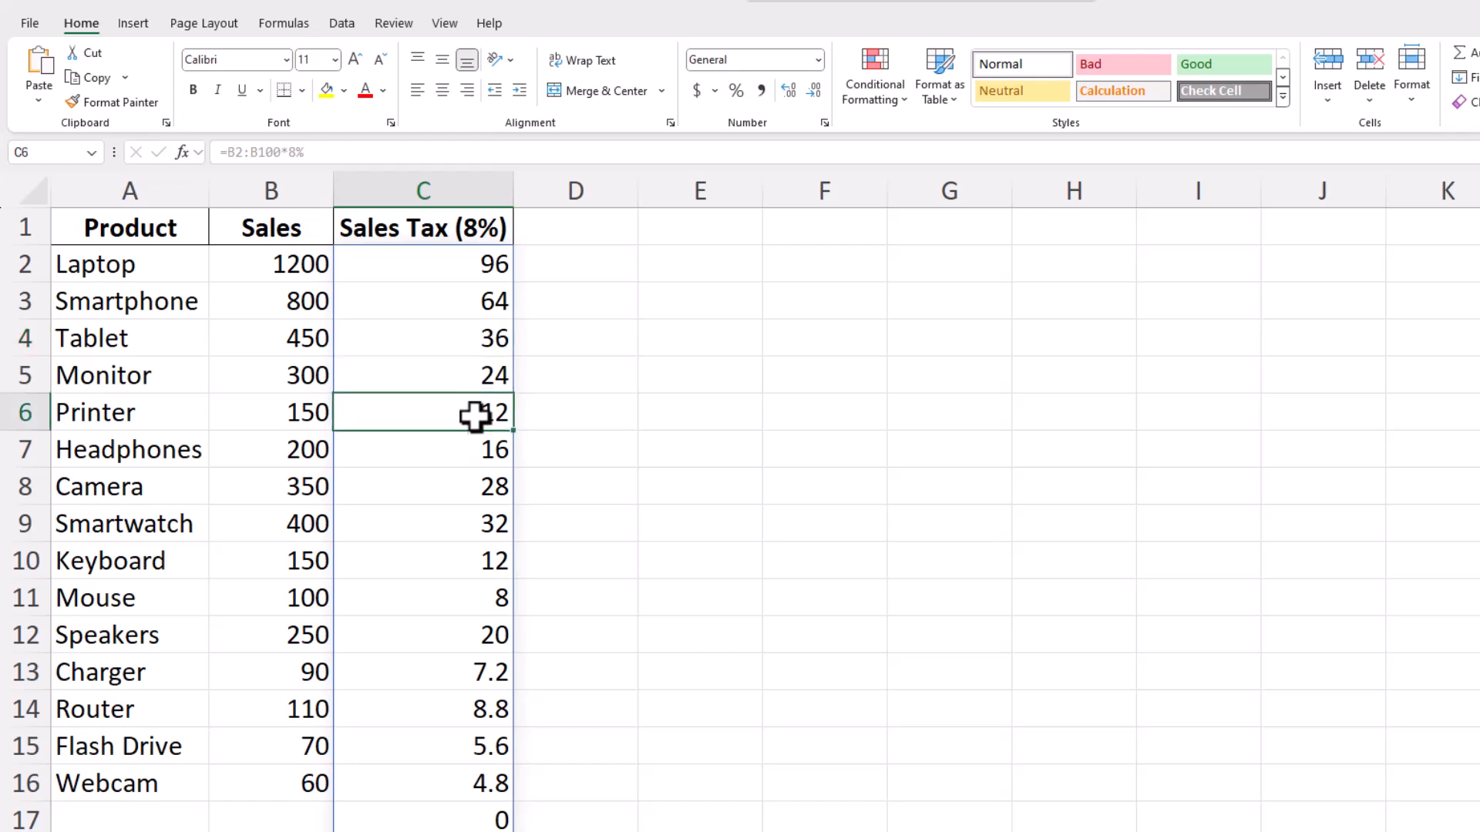
pyautogui.click(422, 486)
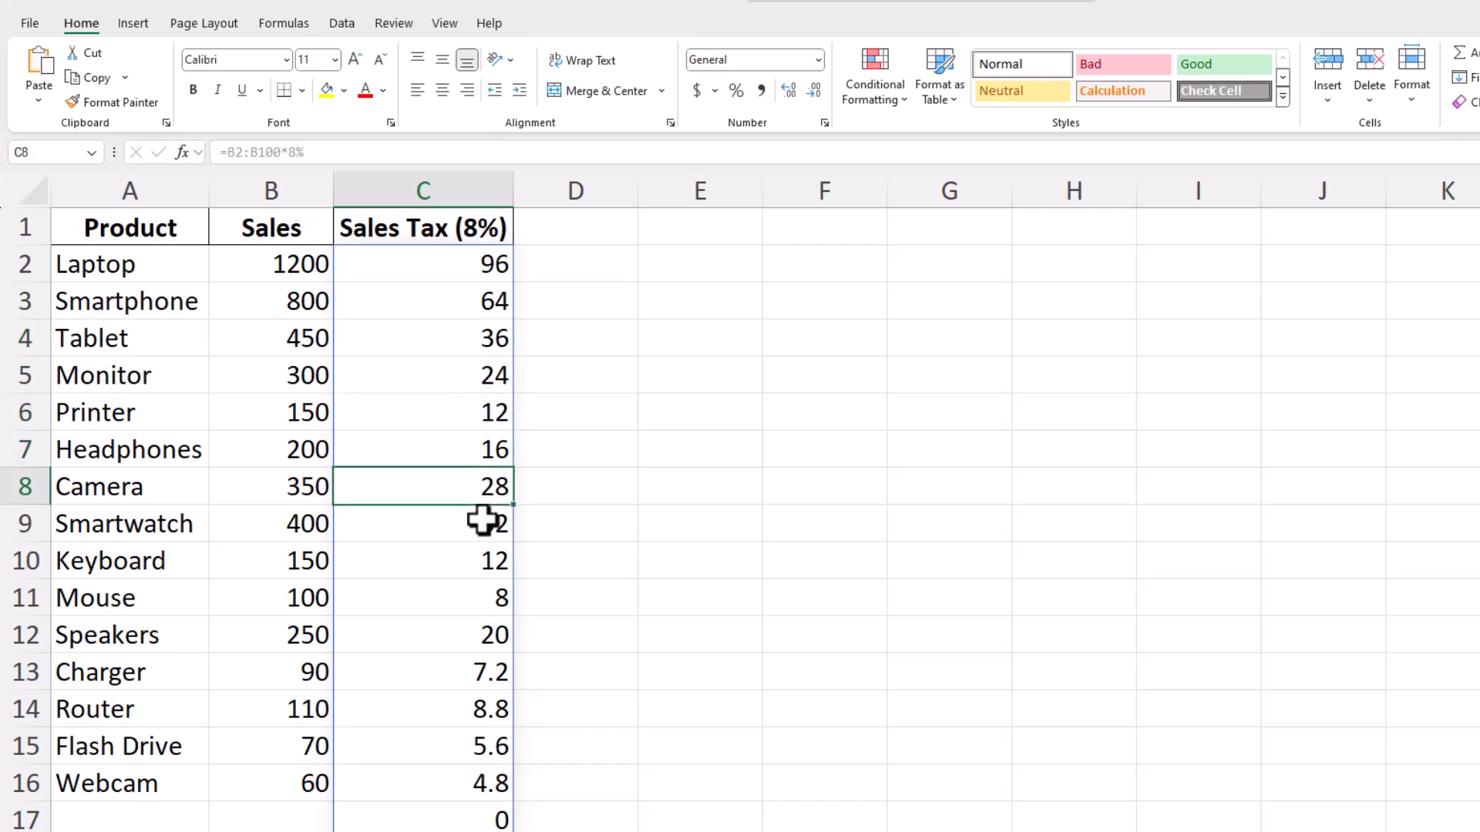
pyautogui.click(422, 449)
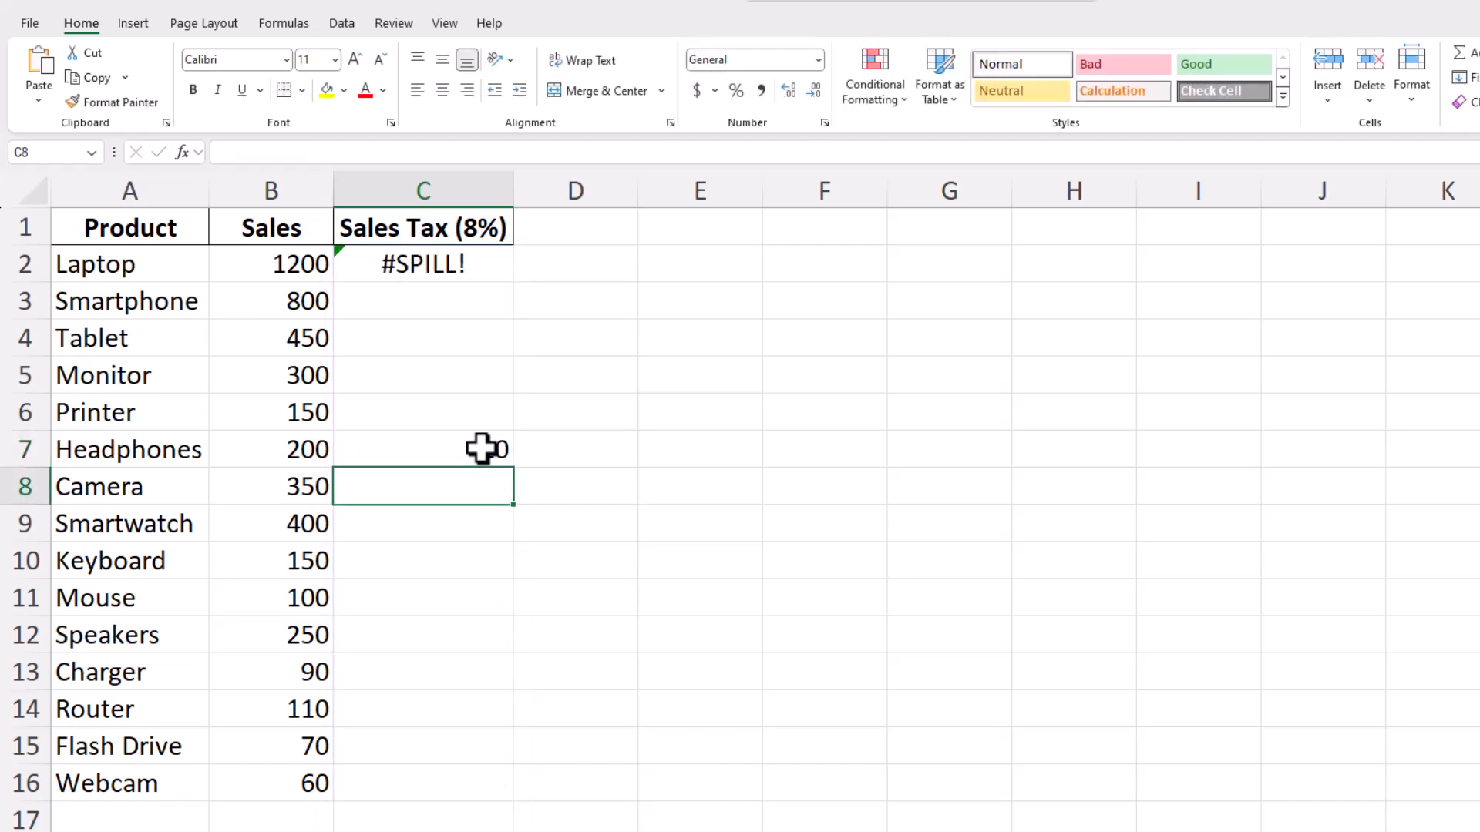
pyautogui.moveTo(413, 331)
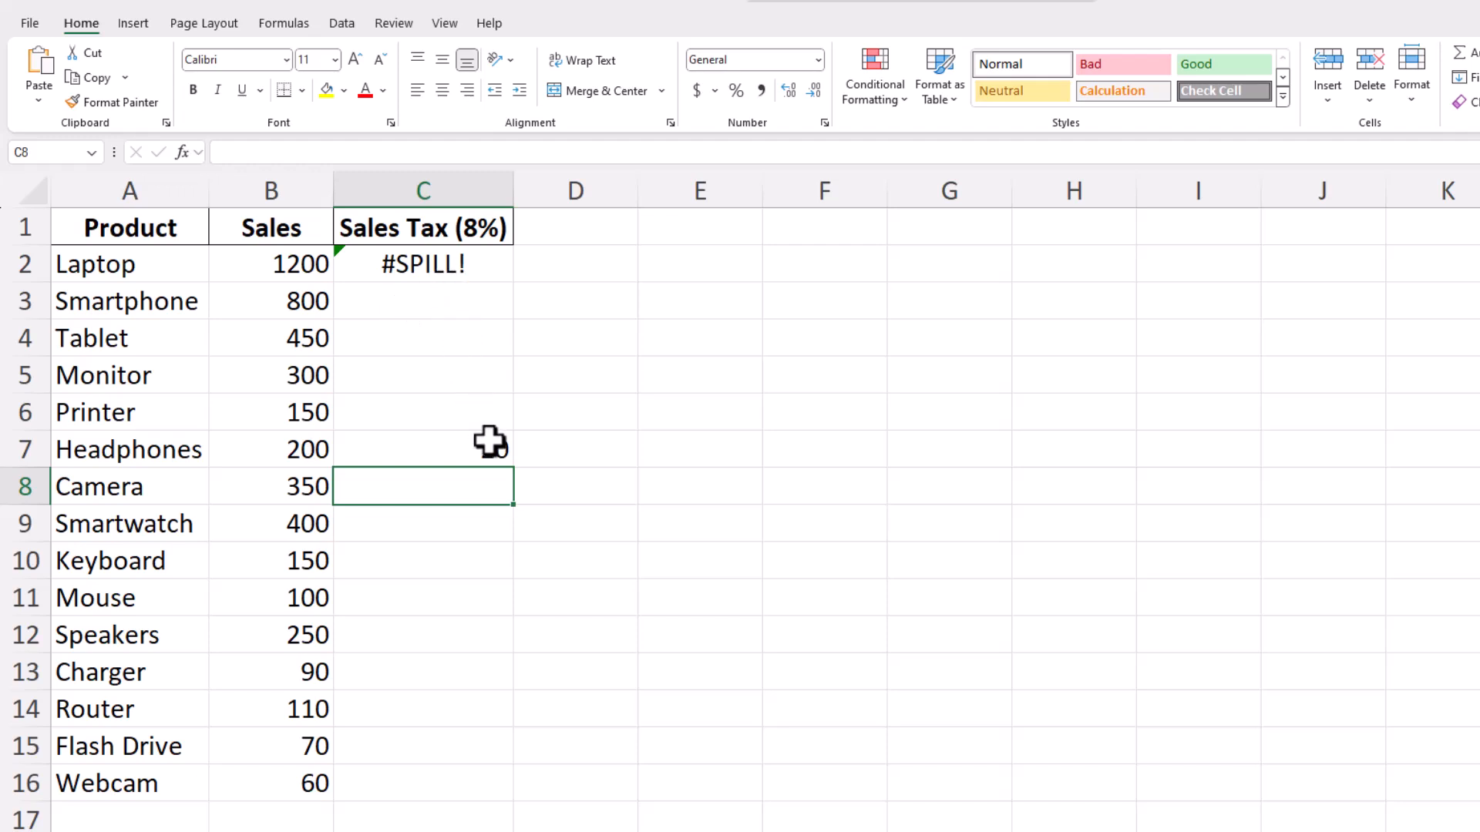
# Delete the stray 20 in C7 to clear #SPILL! and check the restored spilled tax cells
pyautogui.click(422, 449)
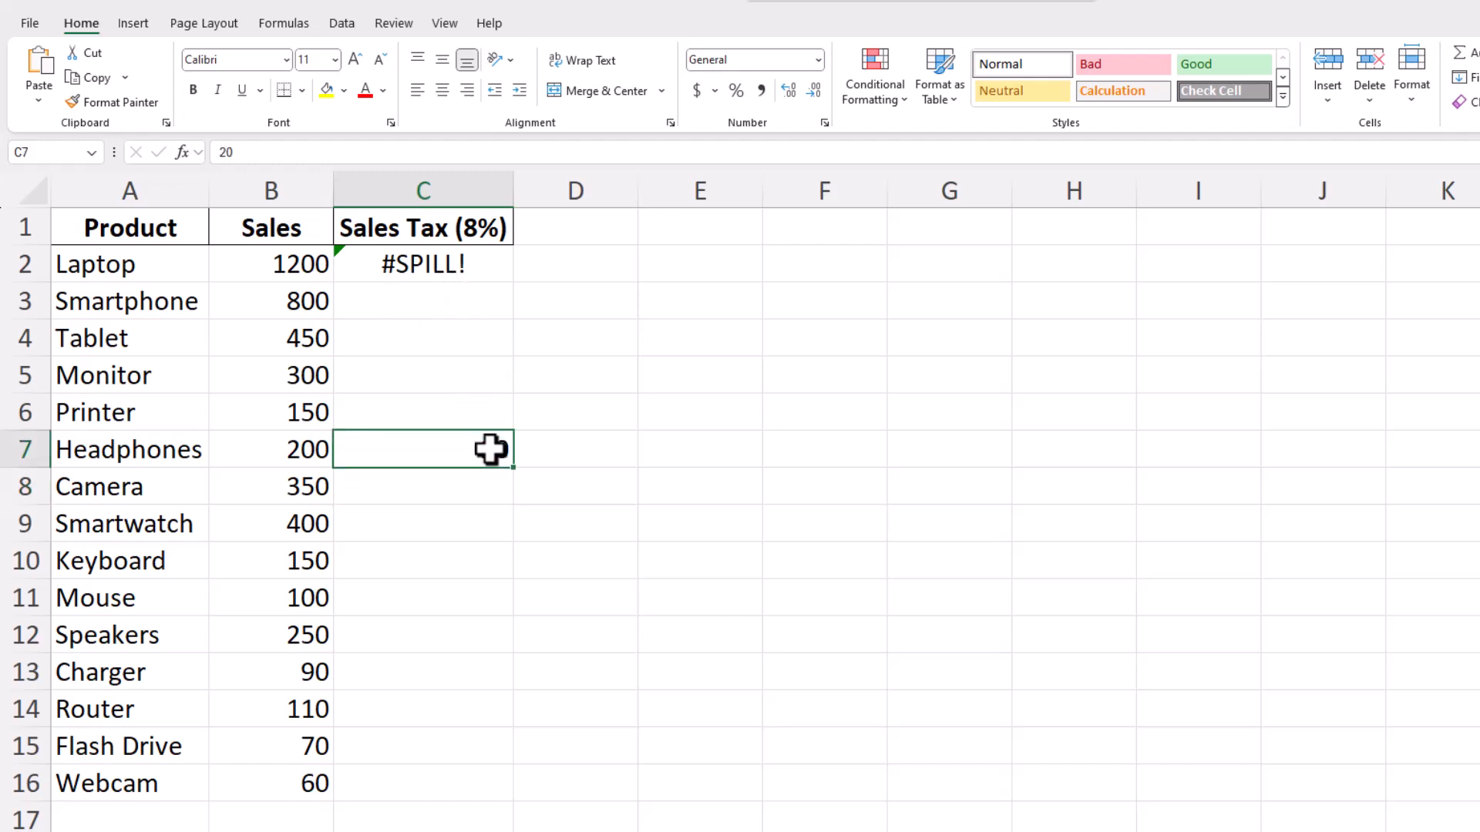
pyautogui.moveTo(492, 452)
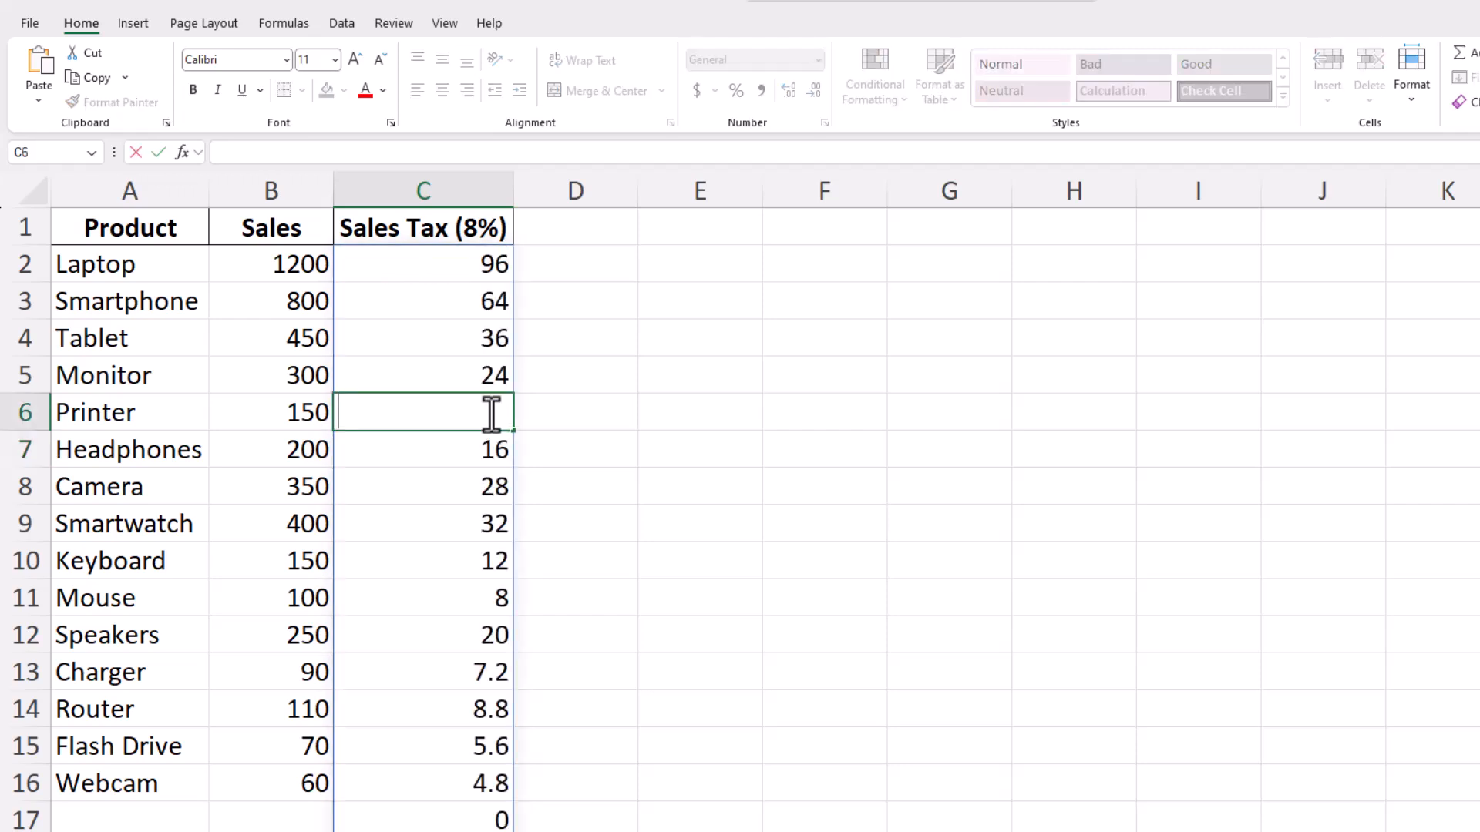
pyautogui.click(423, 338)
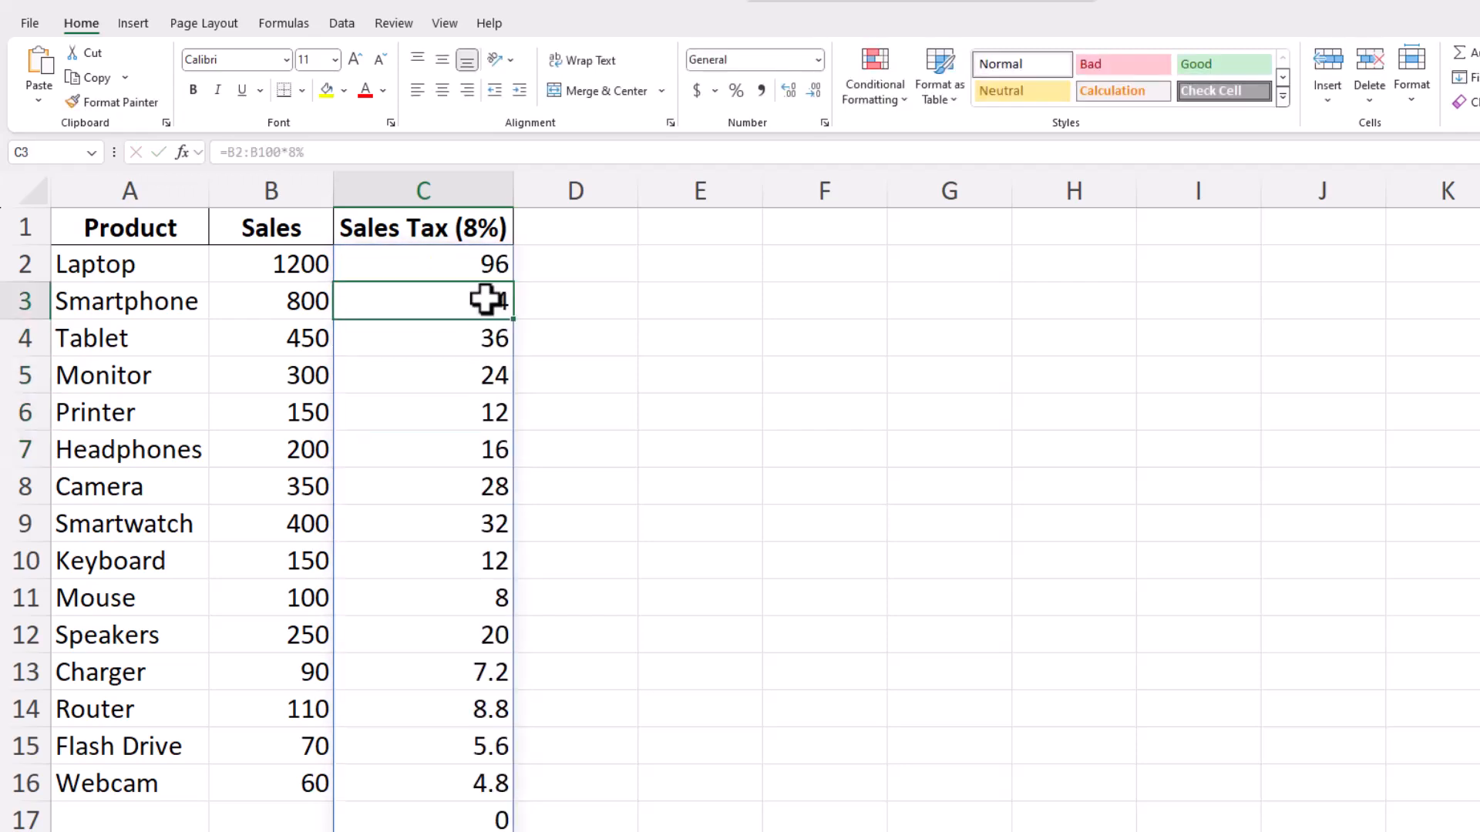
pyautogui.click(422, 263)
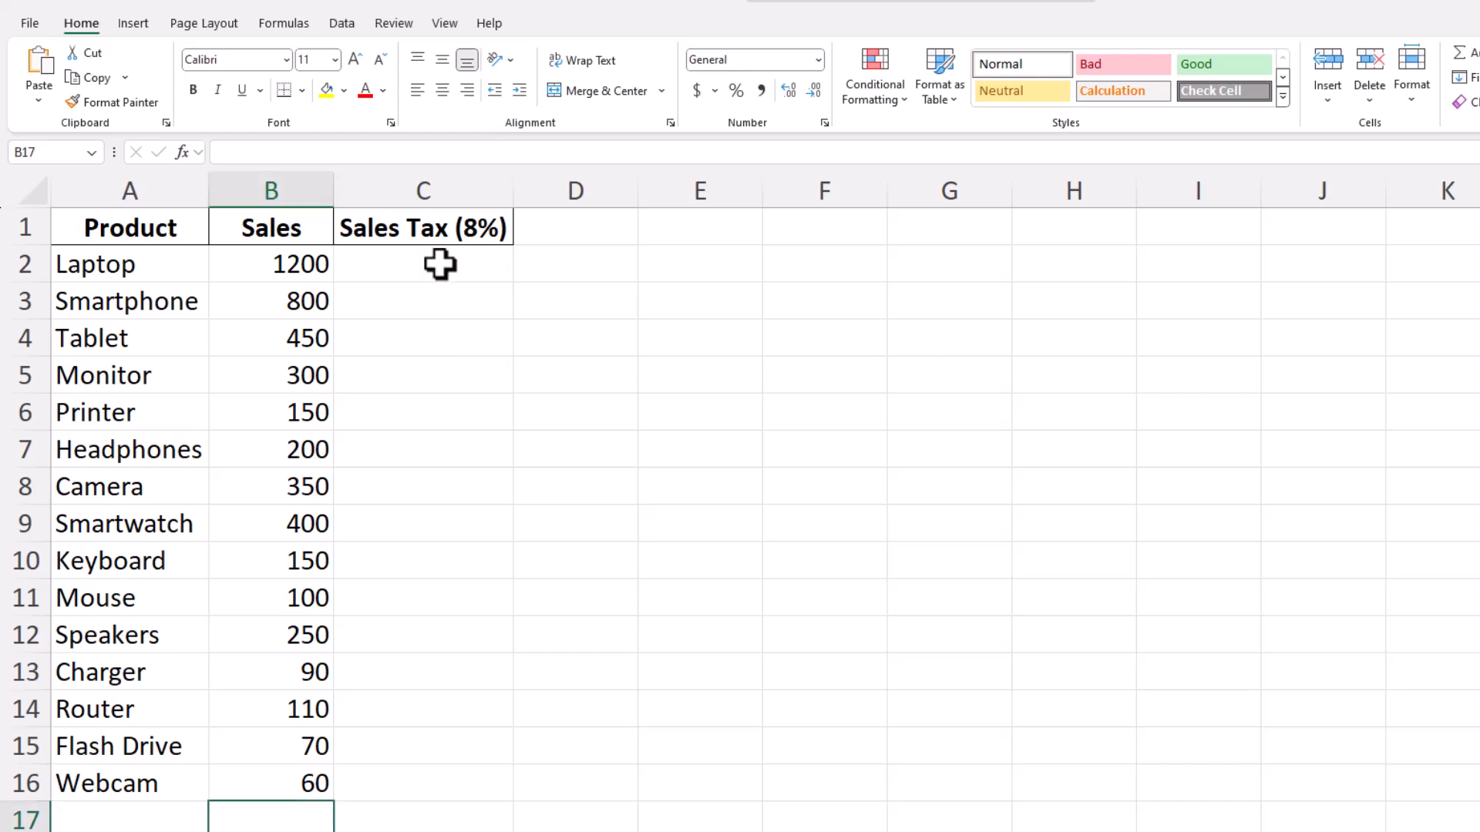
# Copy Laptop's =B2*8% from C2, paste it into C3:C16 through Webcam, and verify a pasted formula
pyautogui.write('=B2*8%')
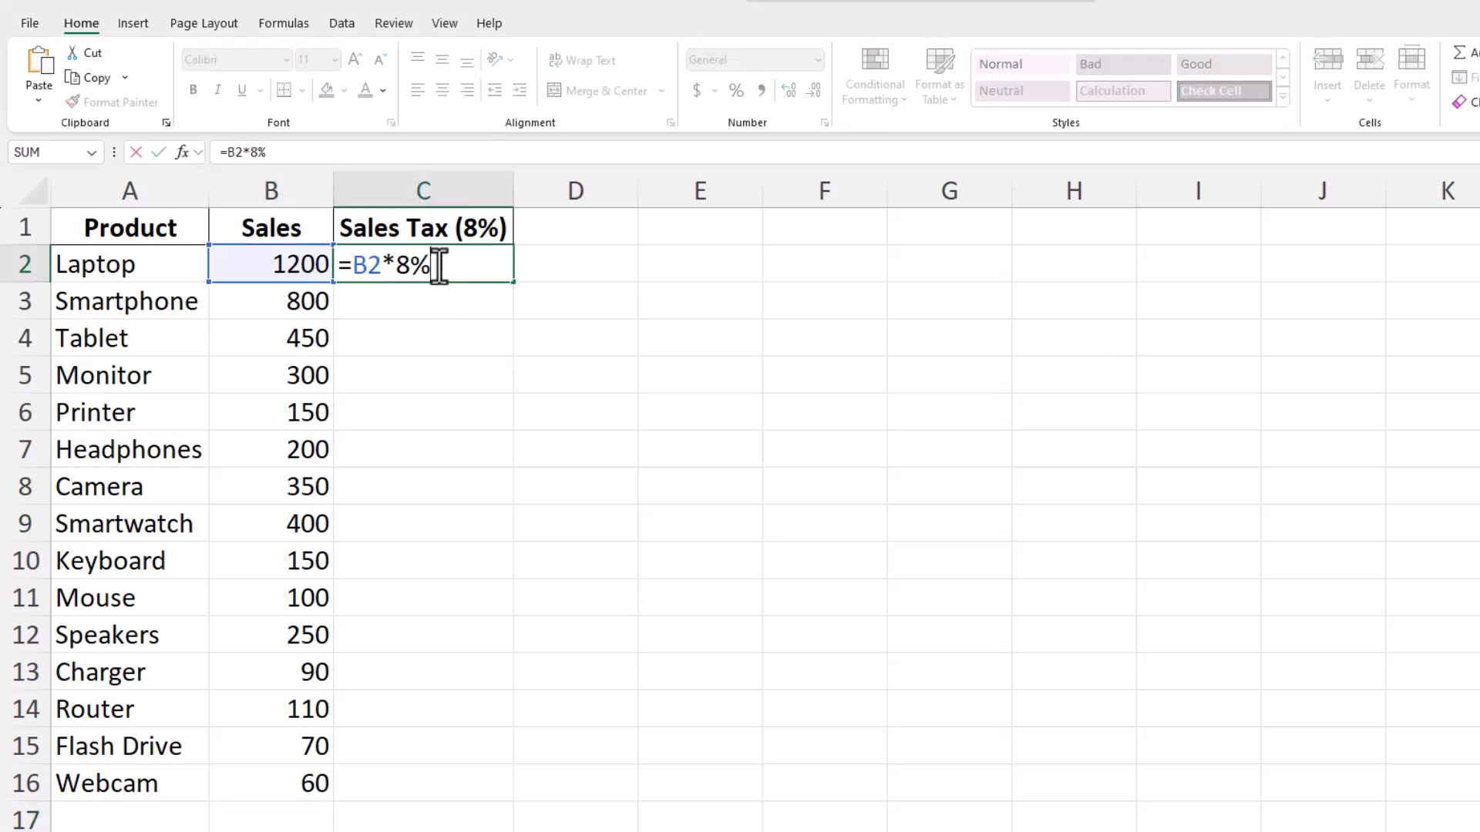
pyautogui.rightClick(422, 265)
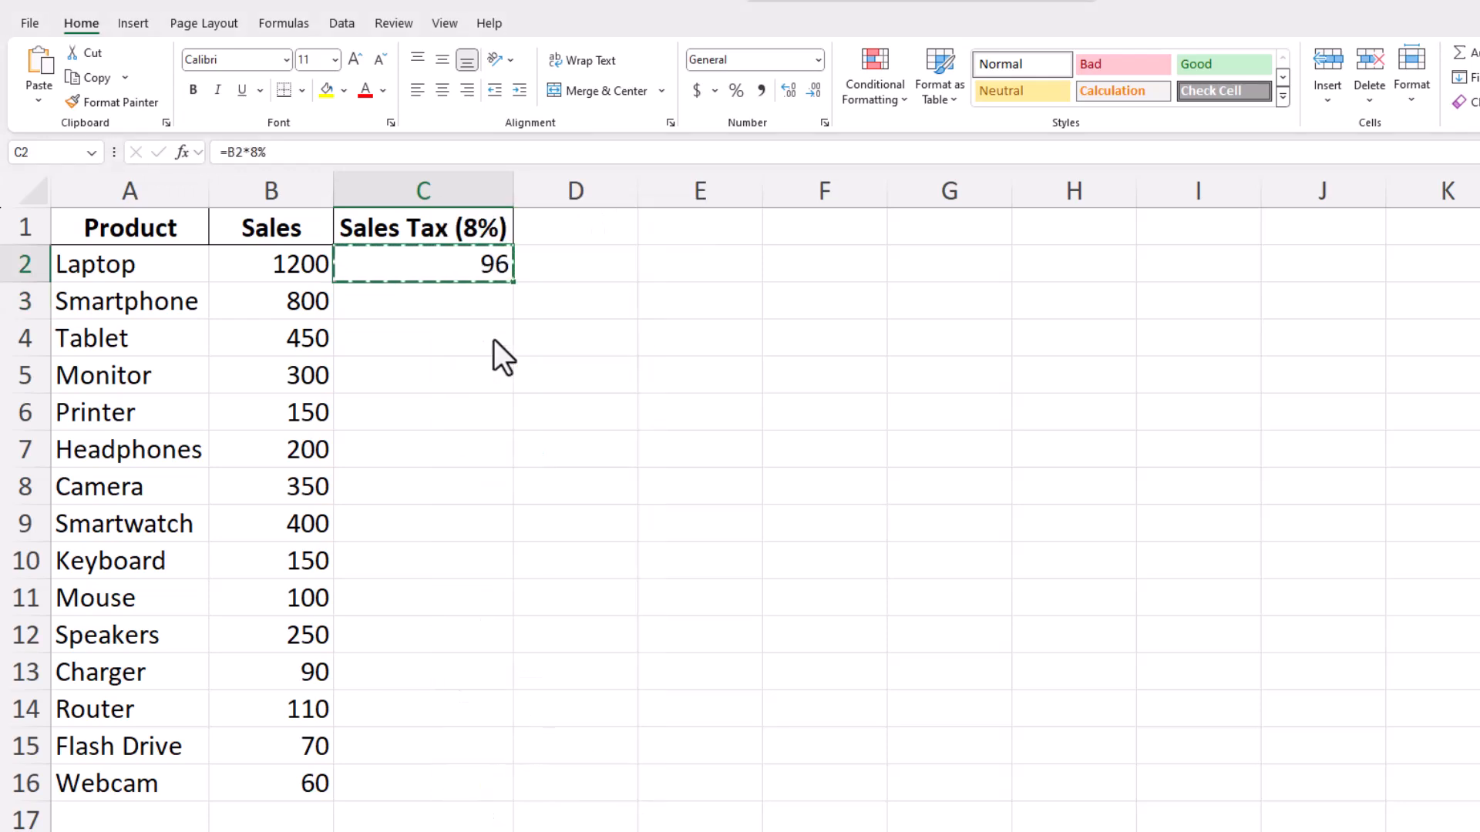
pyautogui.moveTo(481, 301)
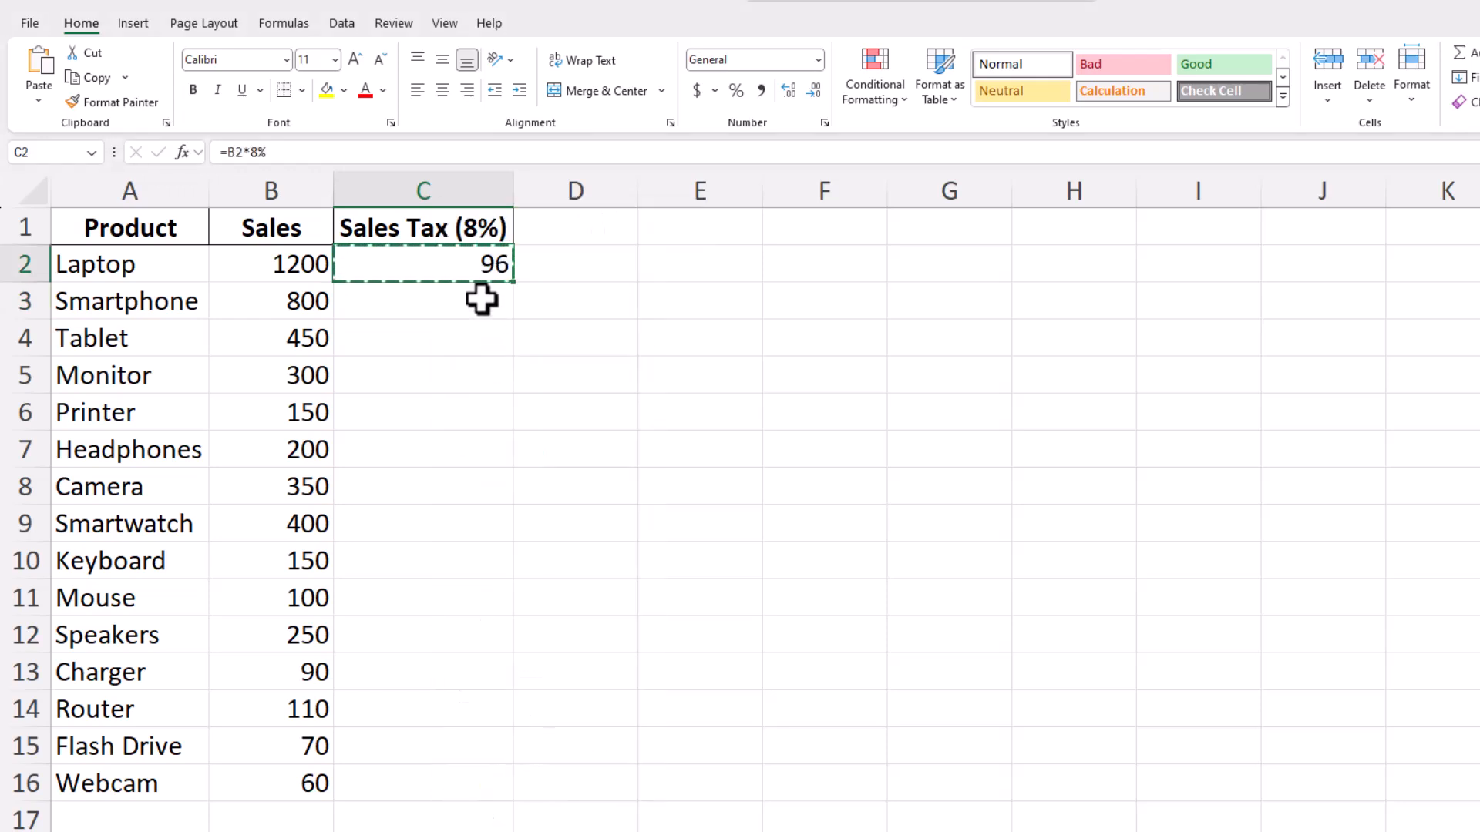
pyautogui.moveTo(422, 300); pyautogui.dragTo(423, 633)
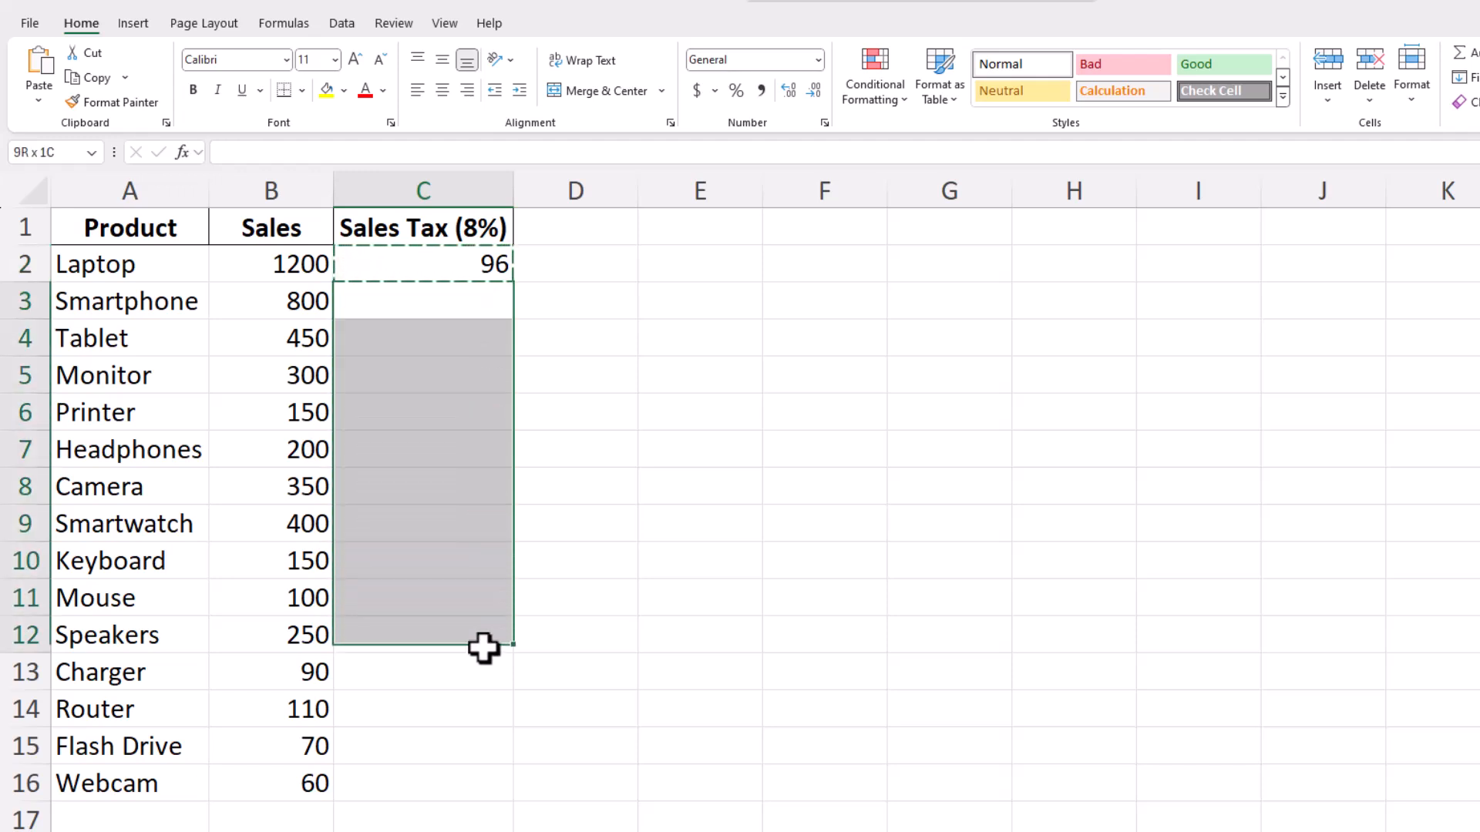
pyautogui.moveTo(481, 649); pyautogui.dragTo(481, 774)
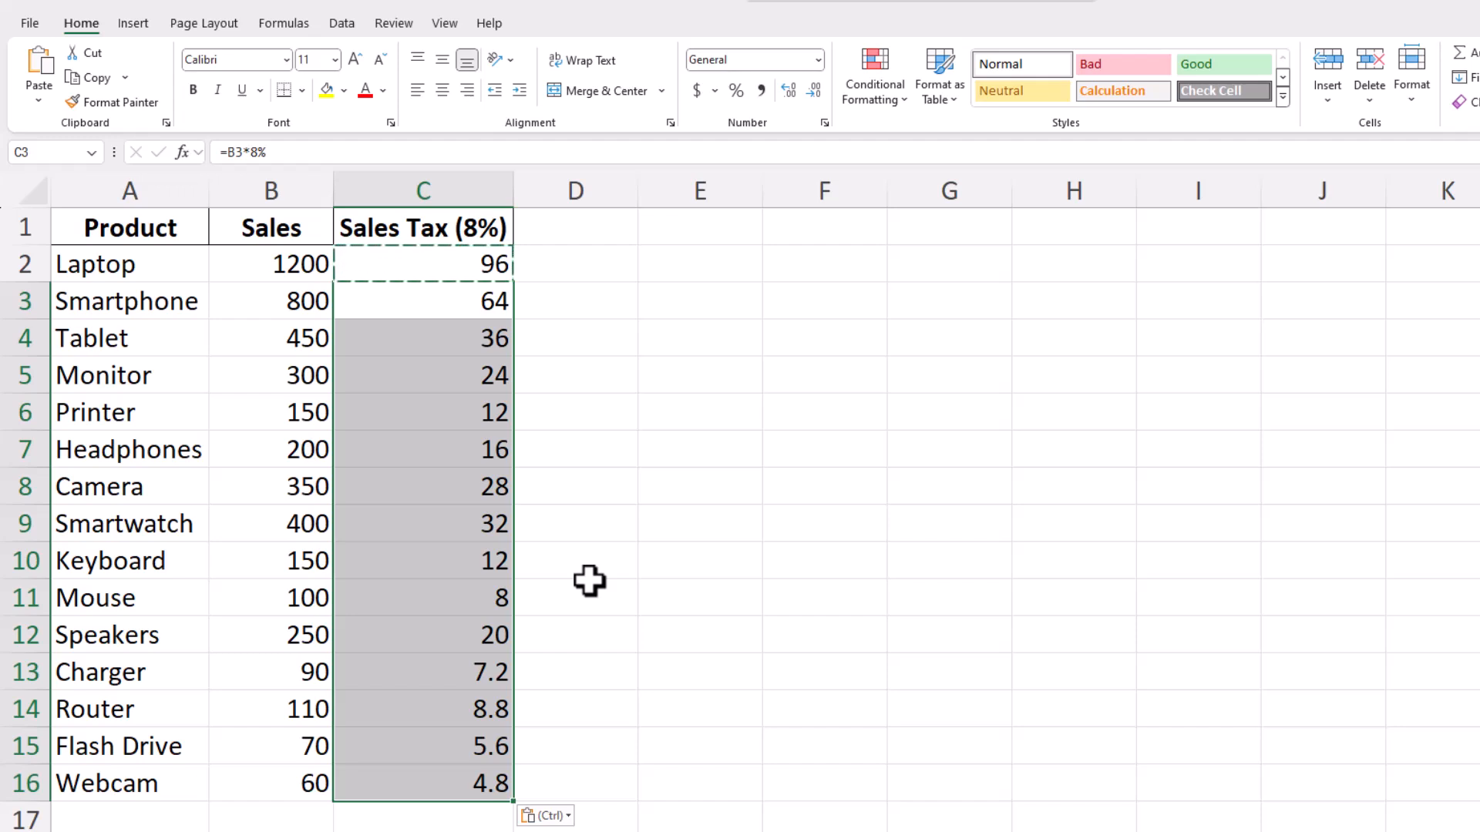
pyautogui.moveTo(569, 532)
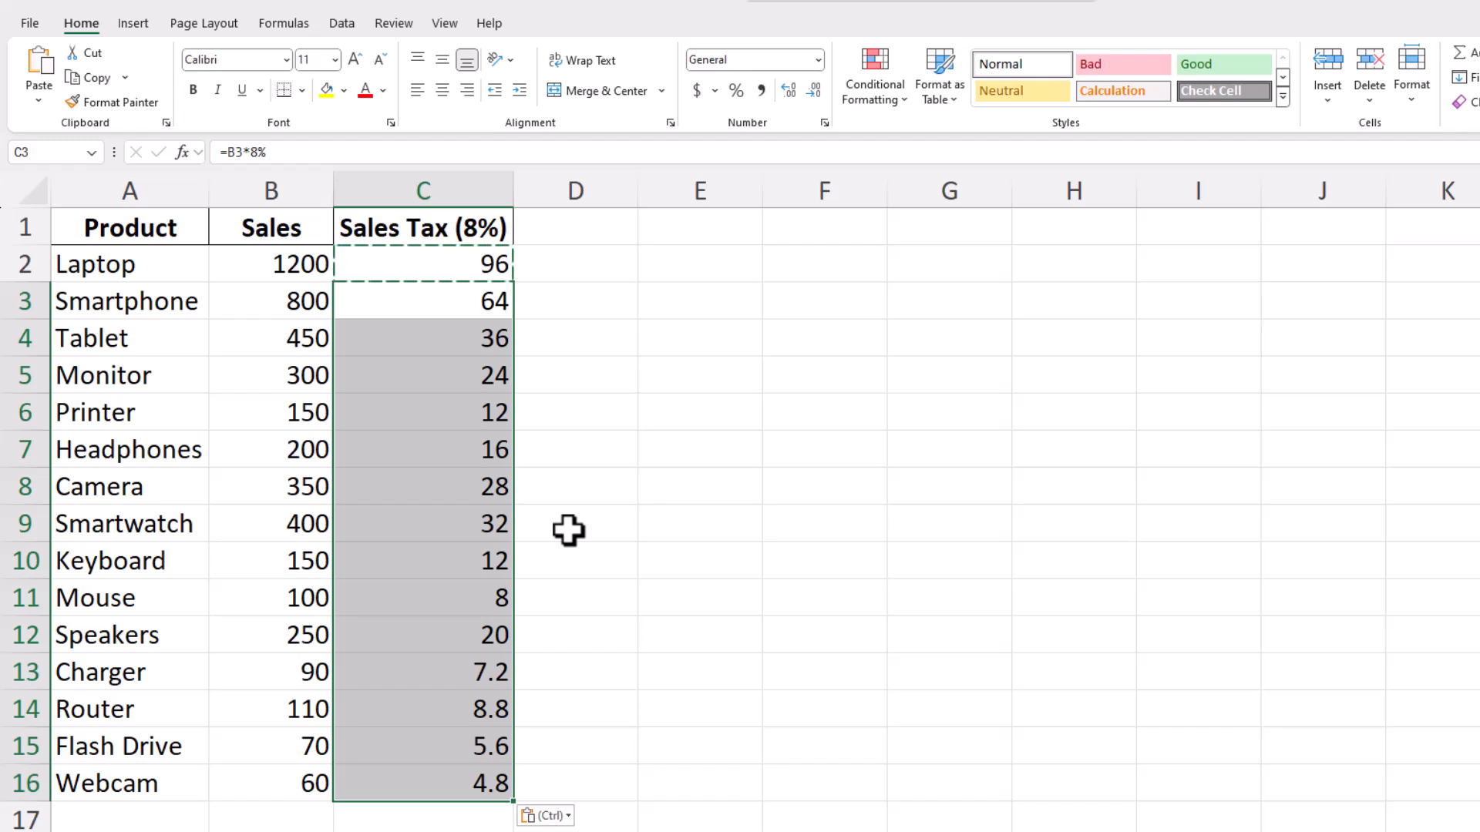
pyautogui.doubleClick(422, 487)
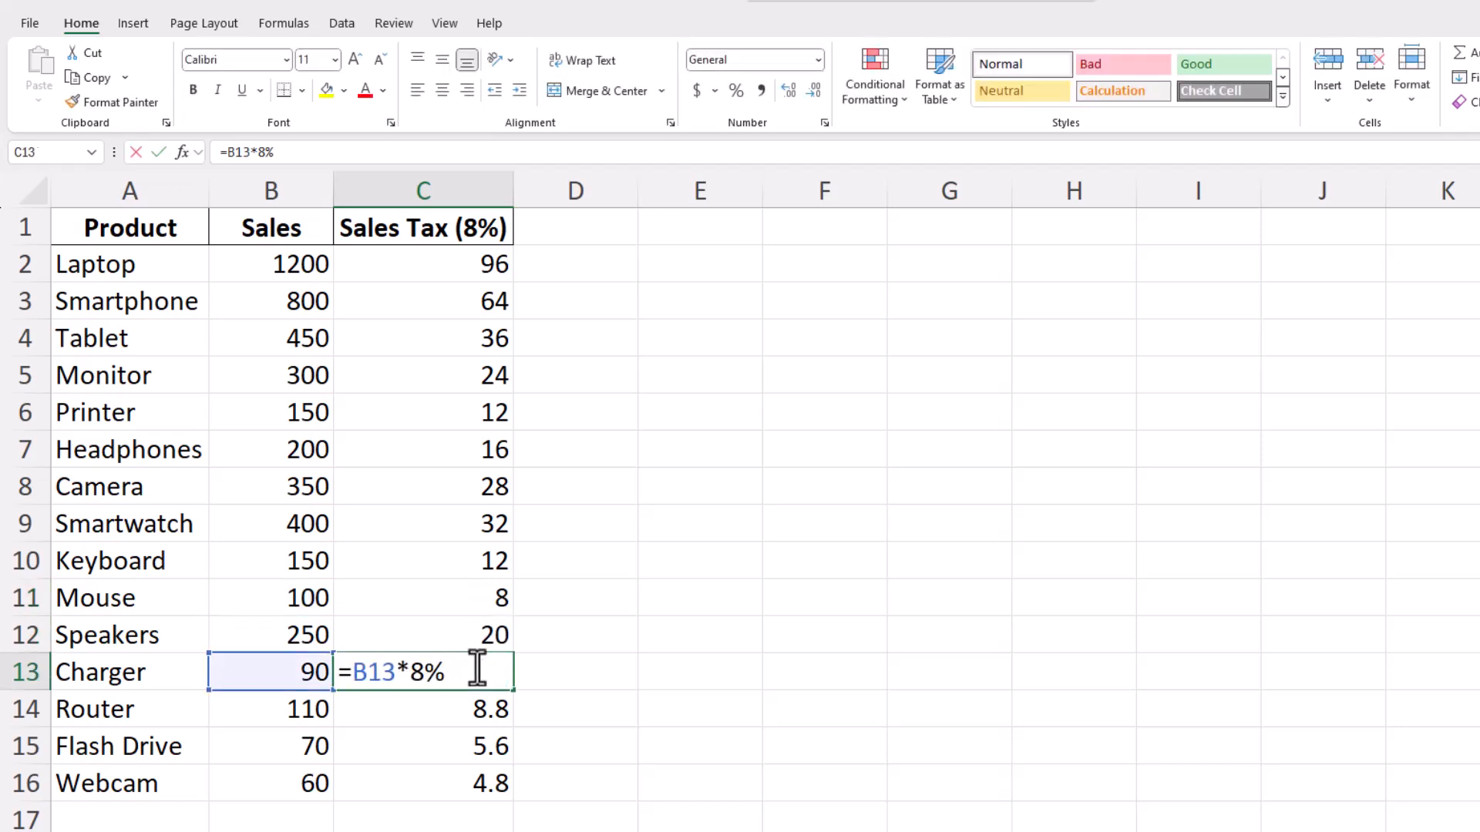
pyautogui.press('Enter')
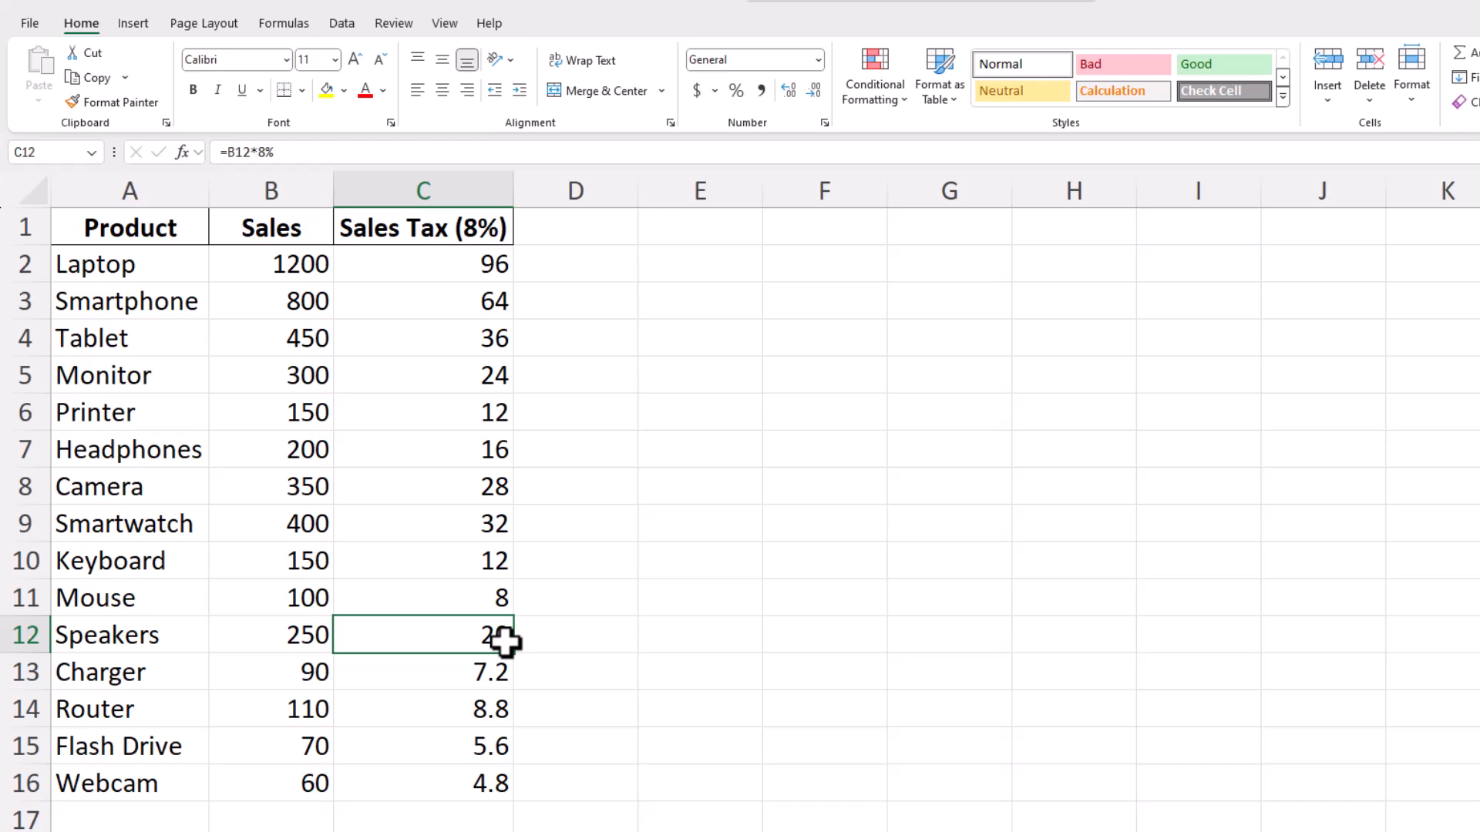
pyautogui.moveTo(578, 641)
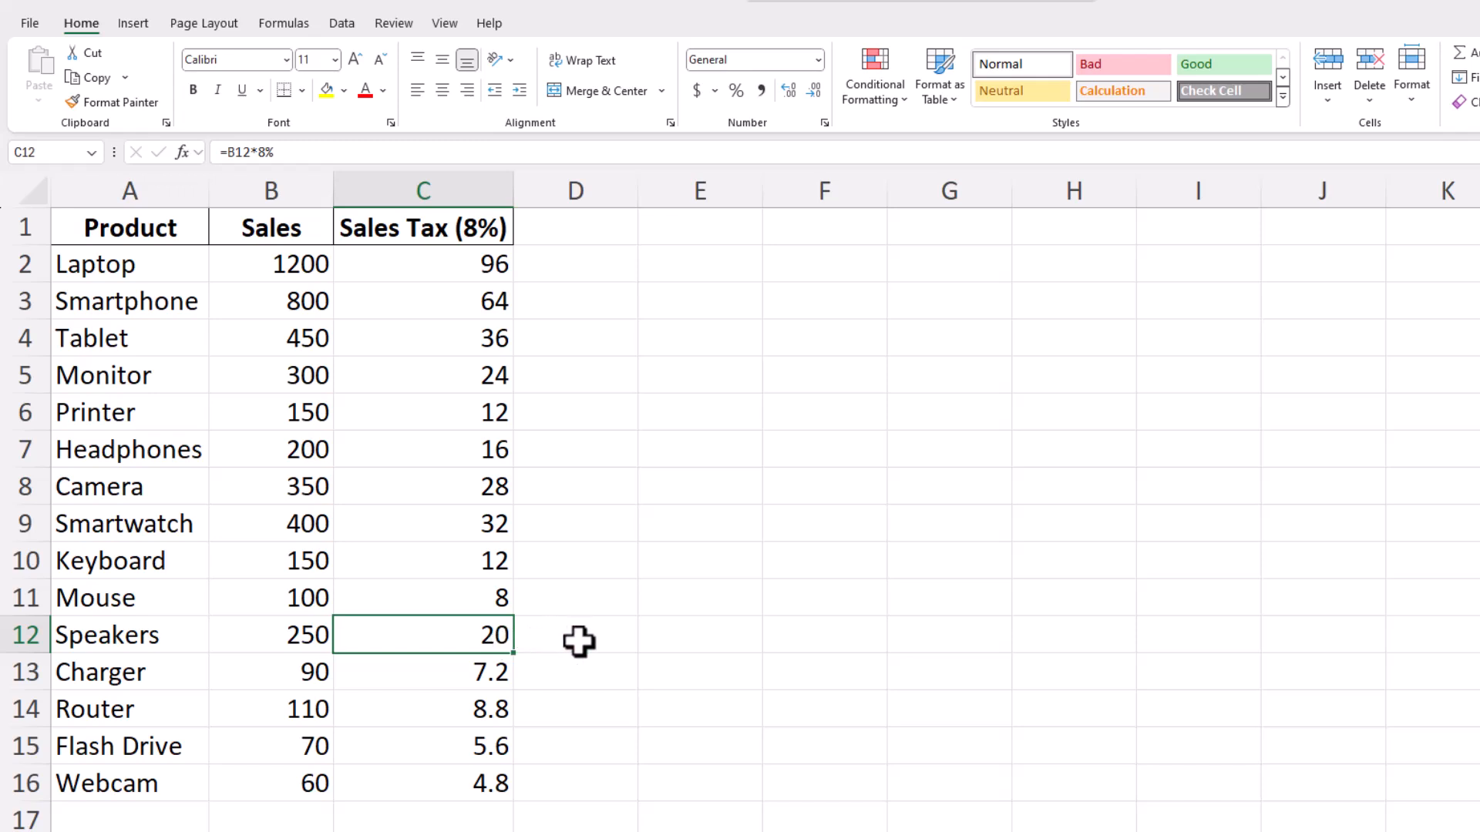